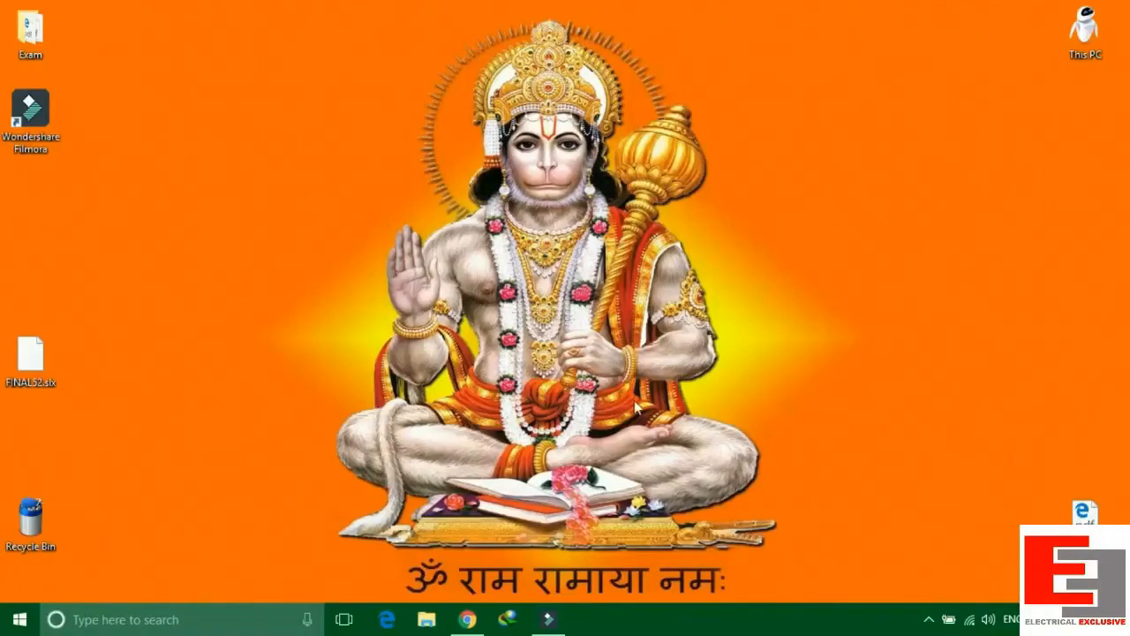
mouse_move(506, 583)
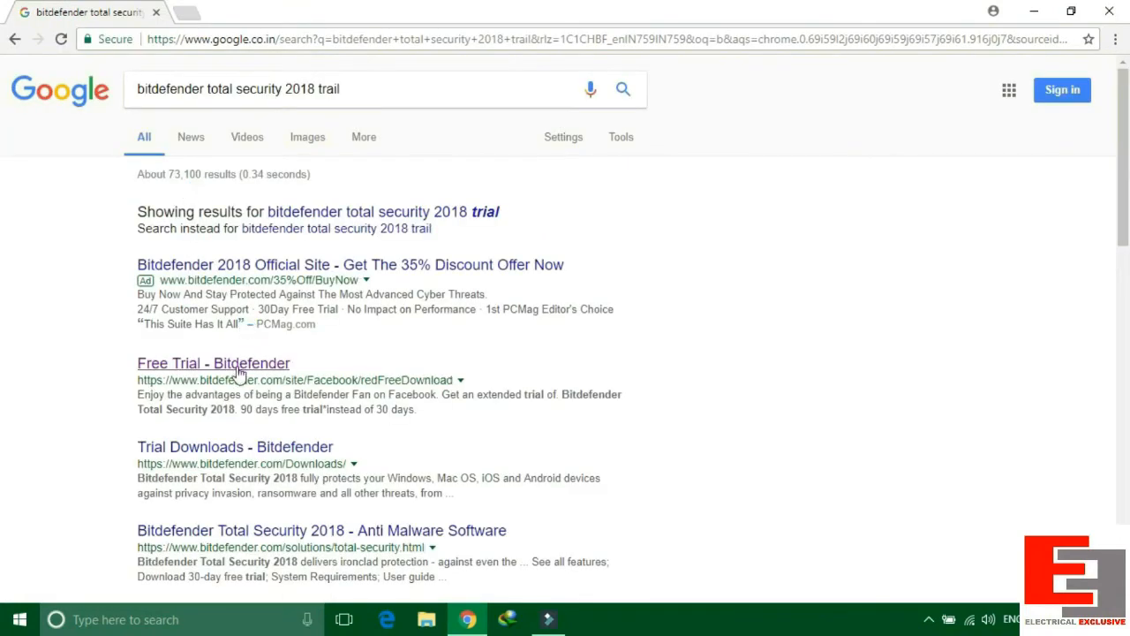
mouse_move(213, 363)
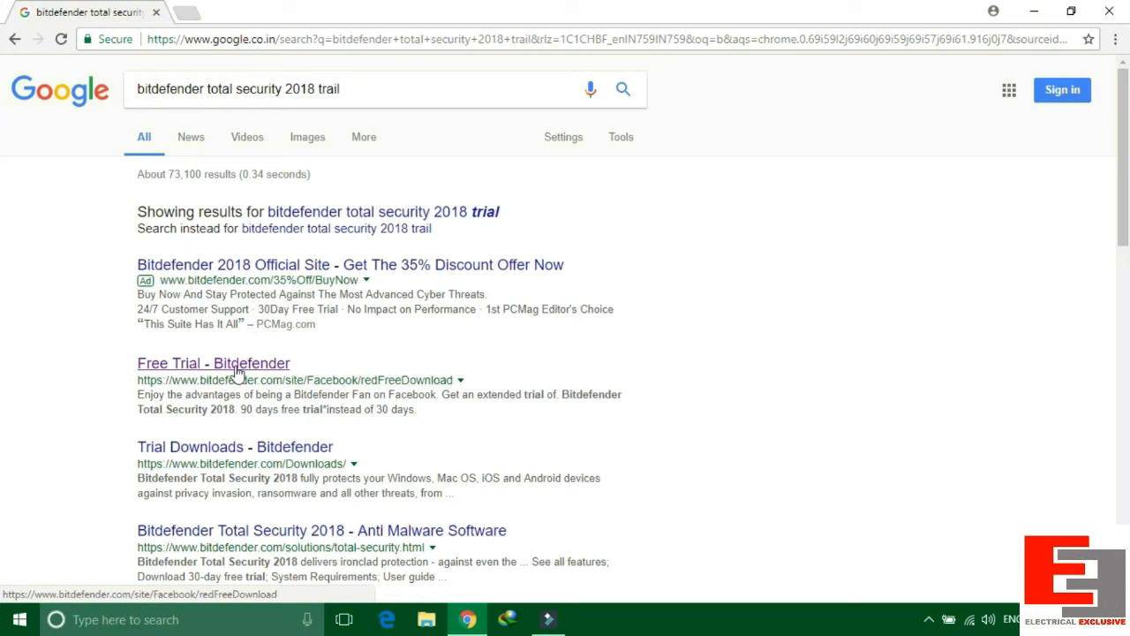
Open the 'Free Trial - Bitdefender' result to reach the 90-day Total Security 2018 trial page
left_click(236, 363)
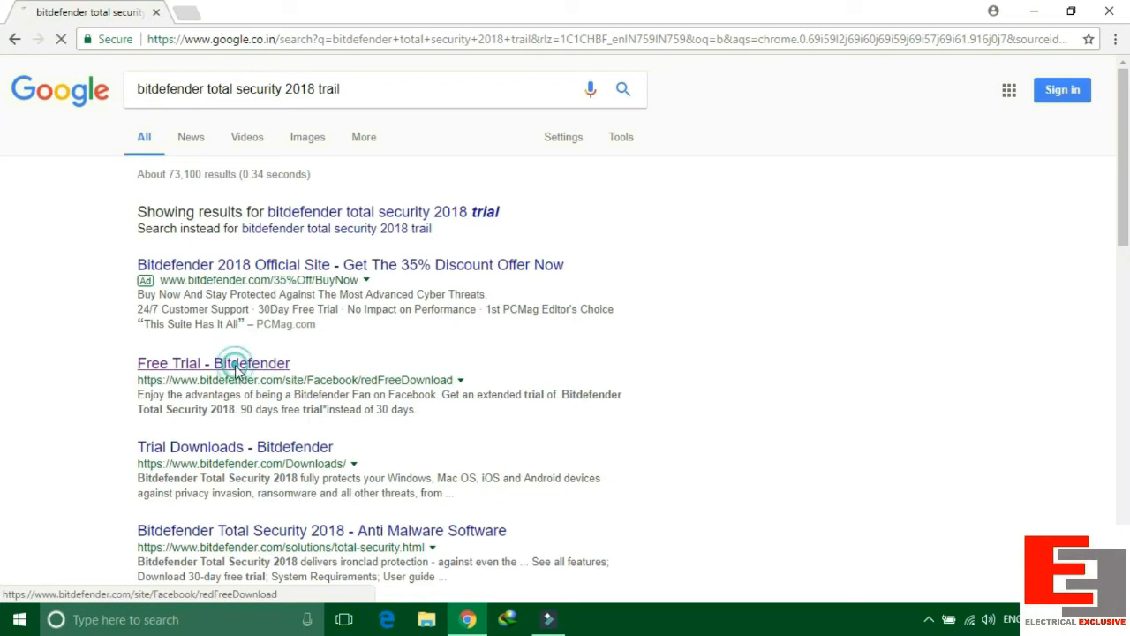
left_click(213, 363)
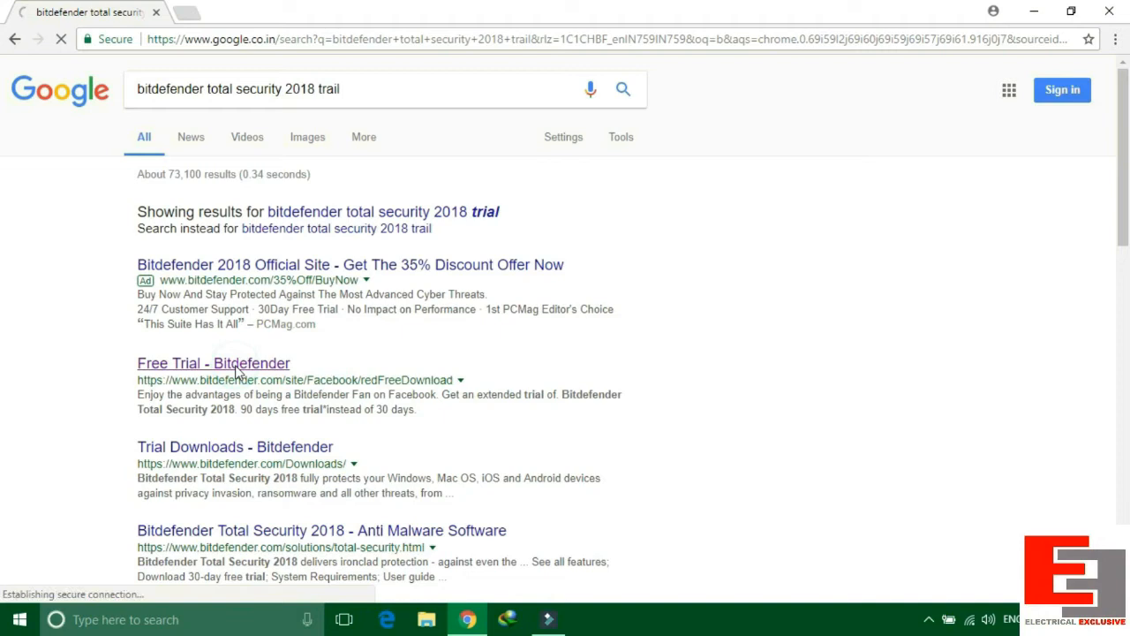
left_click(213, 363)
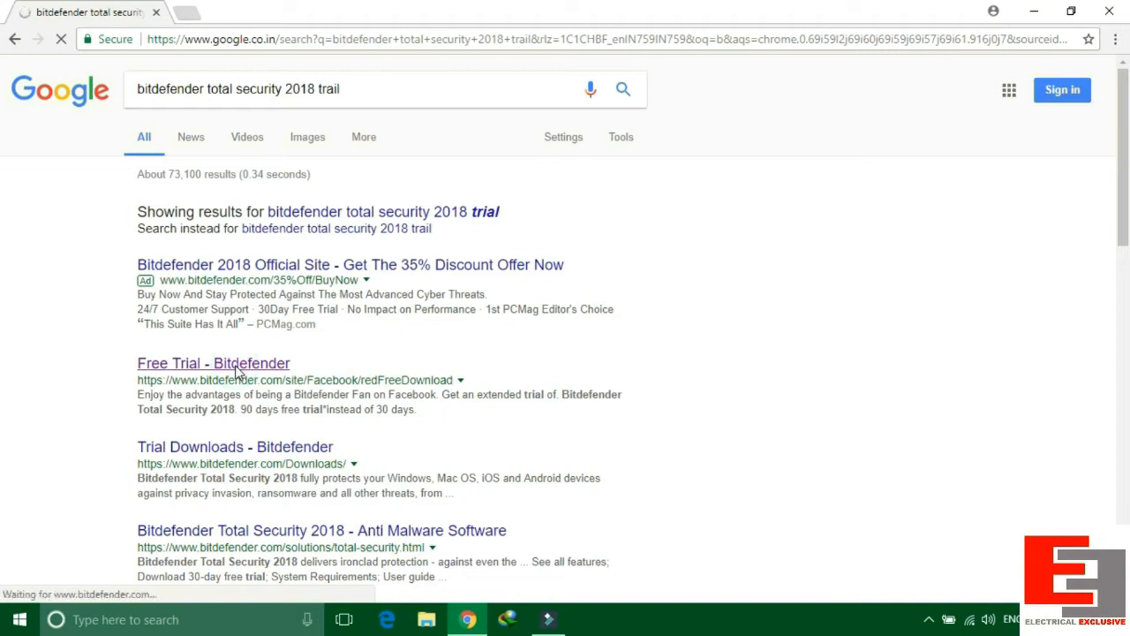
left_click(212, 363)
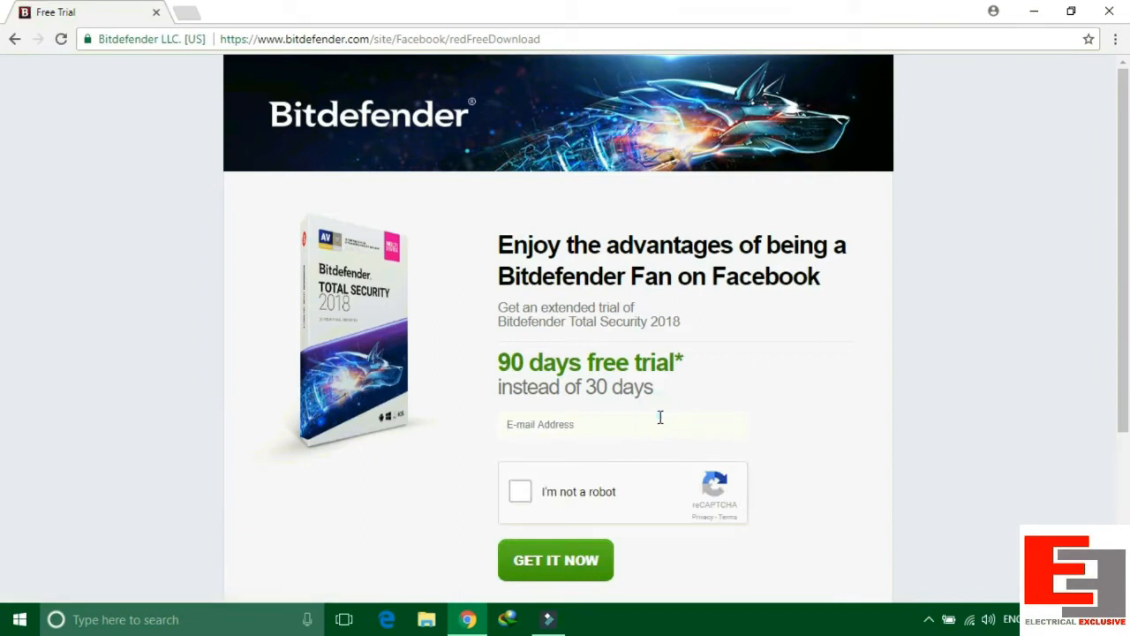
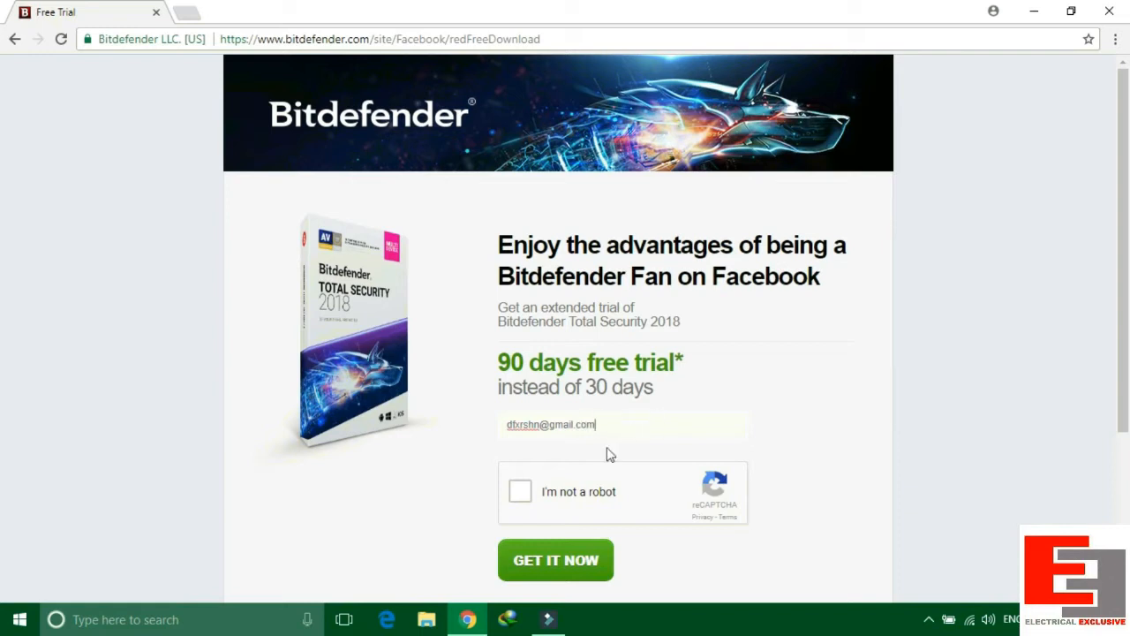
Pass the 'I'm not a robot' car-image challenge and submit with GET IT NOW
left_click(520, 492)
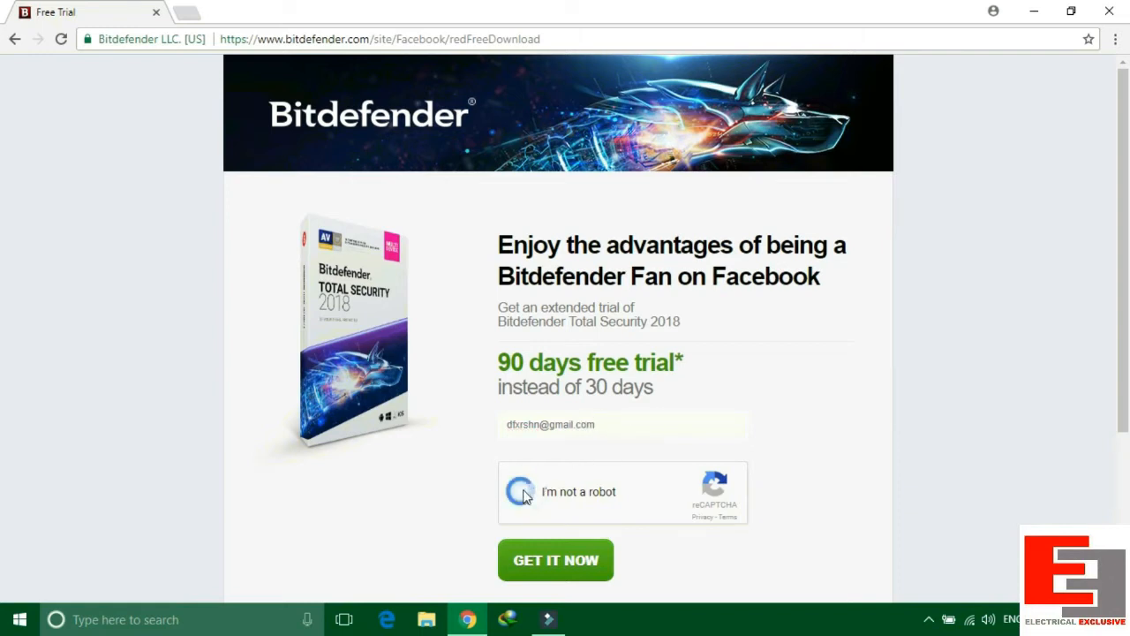
left_click(520, 492)
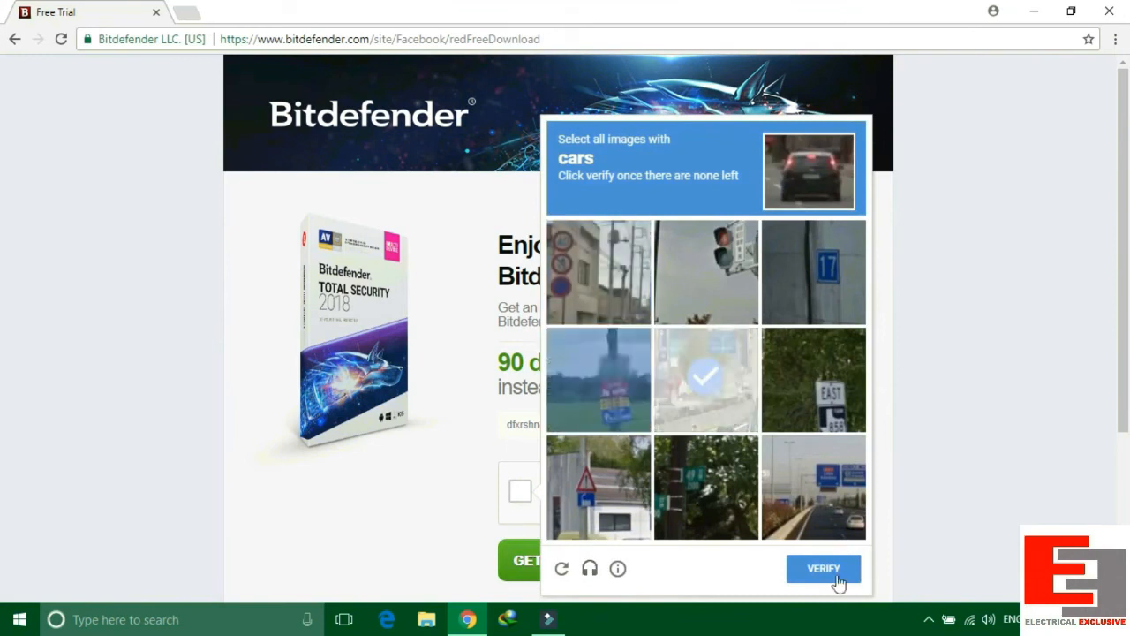
left_click(822, 567)
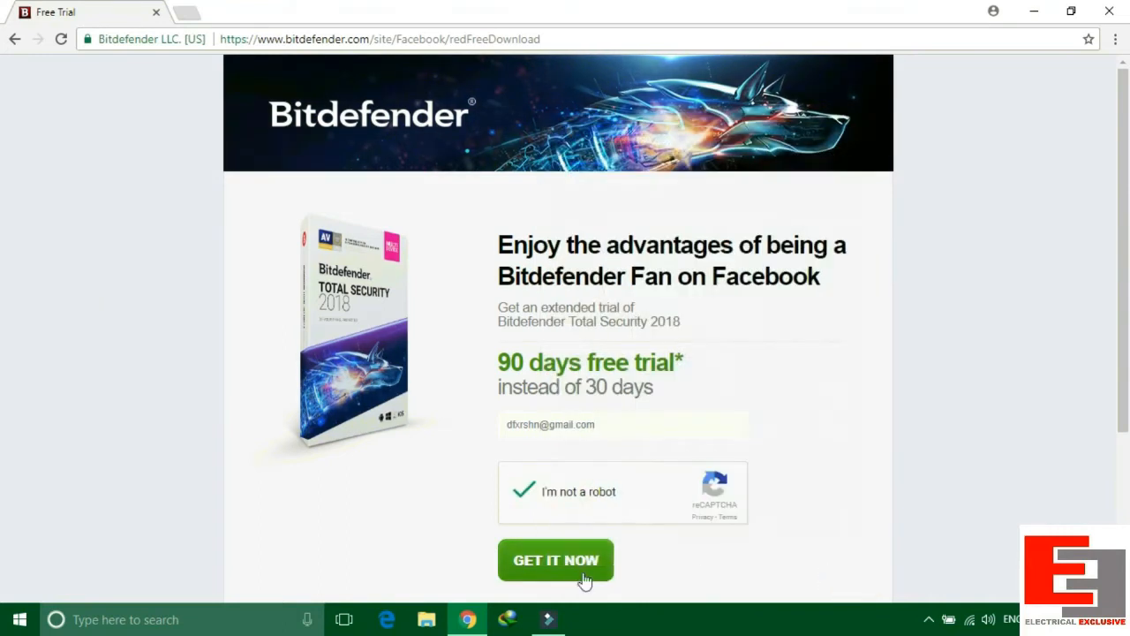
left_click(556, 559)
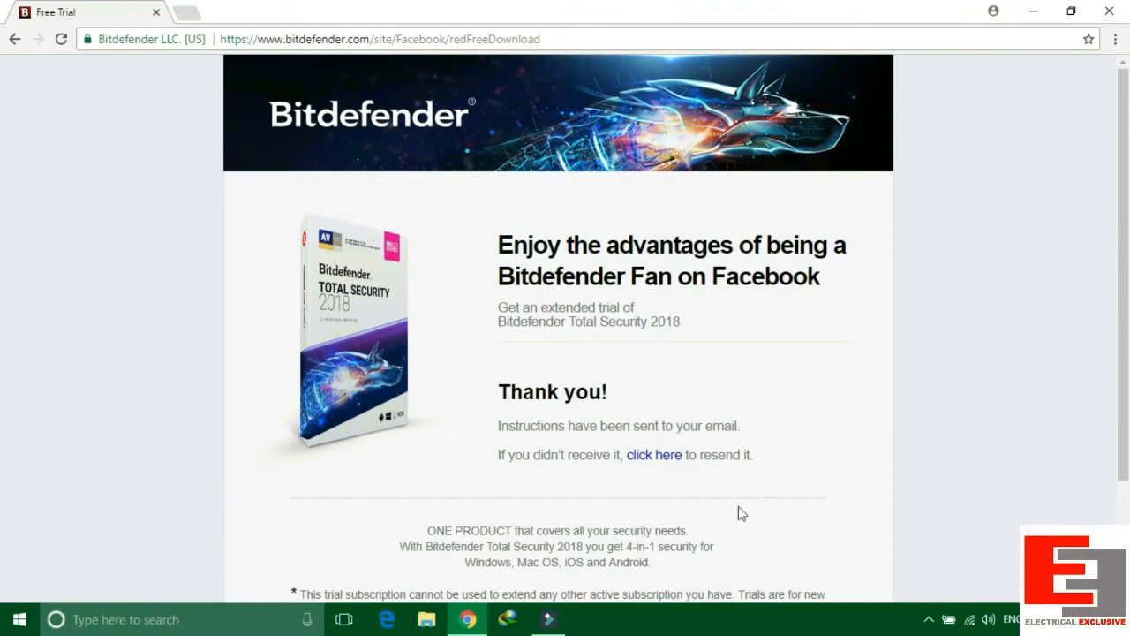
mouse_move(181, 17)
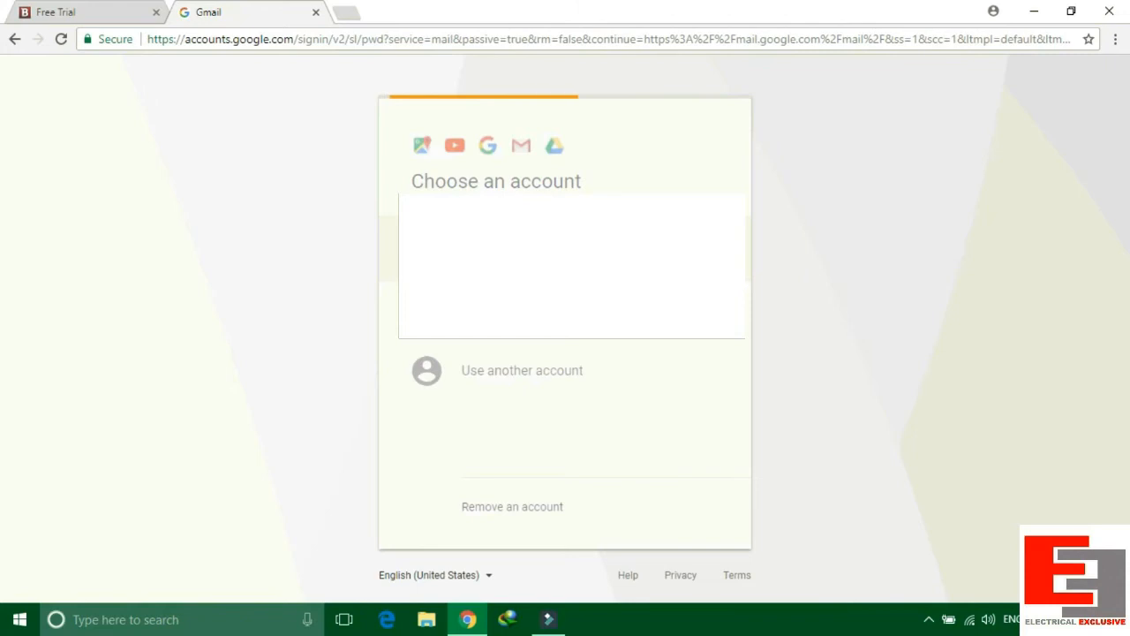
Choose the Google account and enter its password to reach the Gmail inbox
left_click(522, 370)
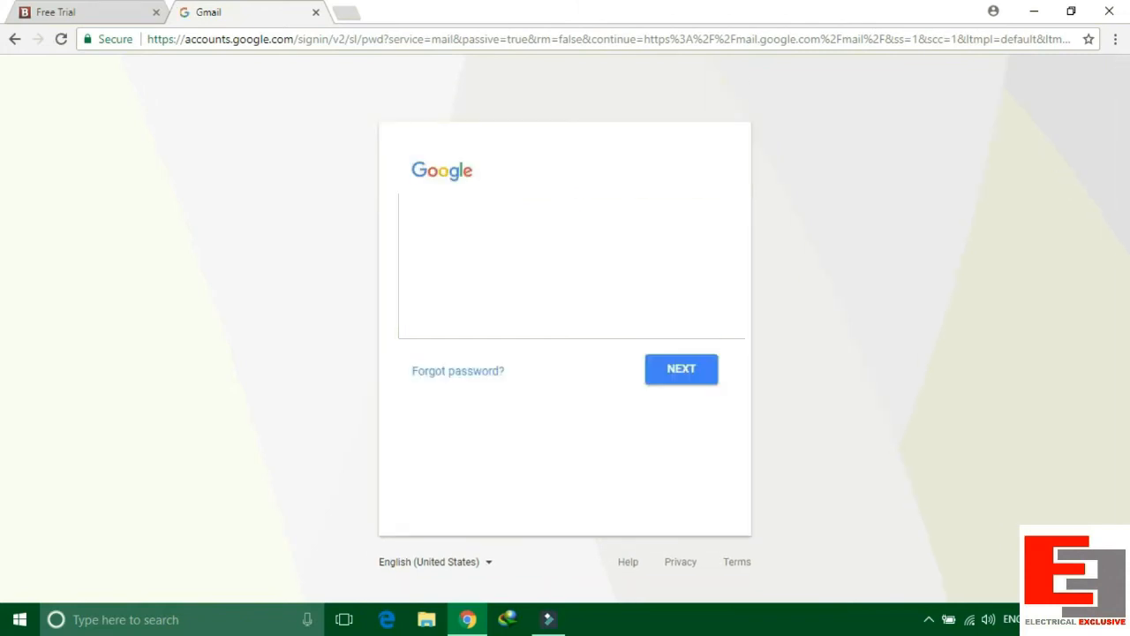
left_click(680, 368)
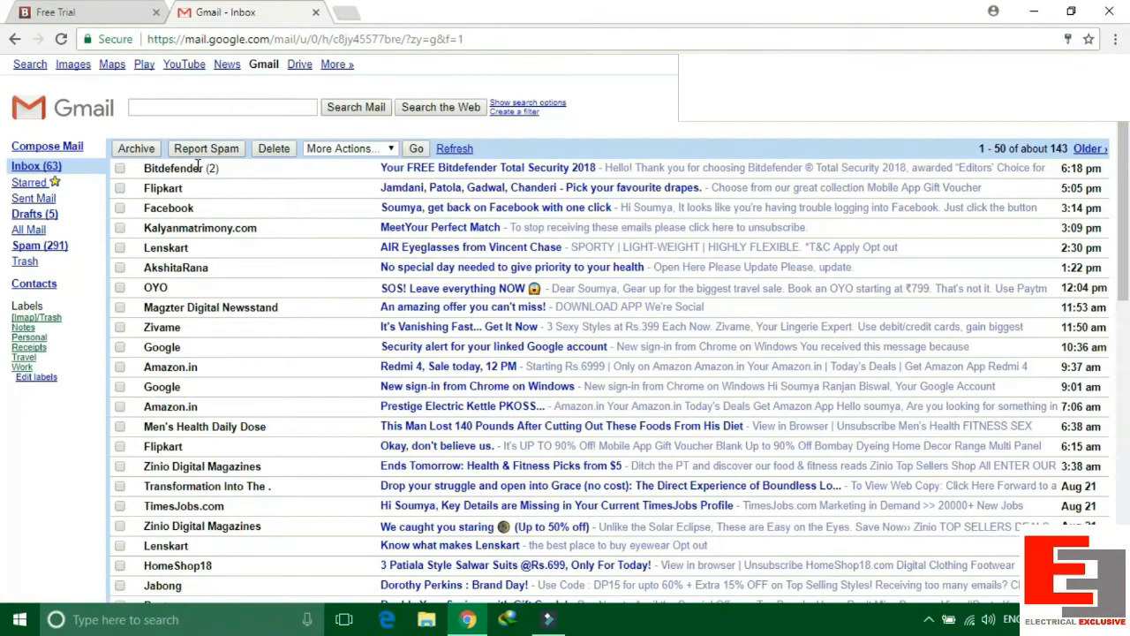
mouse_move(452, 167)
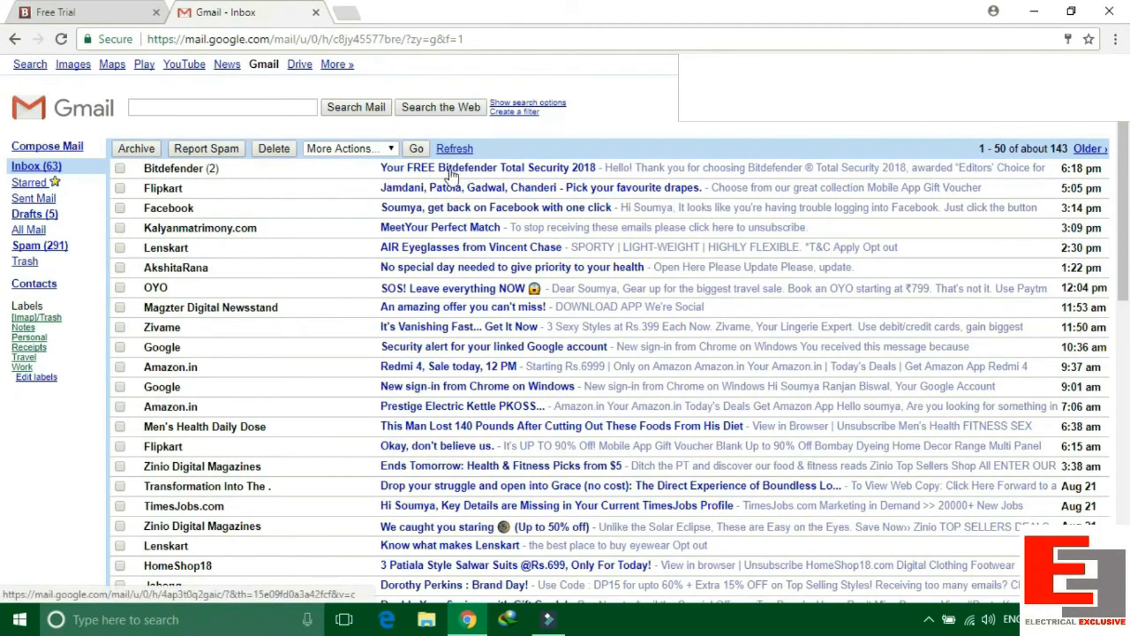
Open the 'Your FREE Bitdefender Total Security 2018' email and follow its INSTALL BITDEFENDER link
left_click(487, 167)
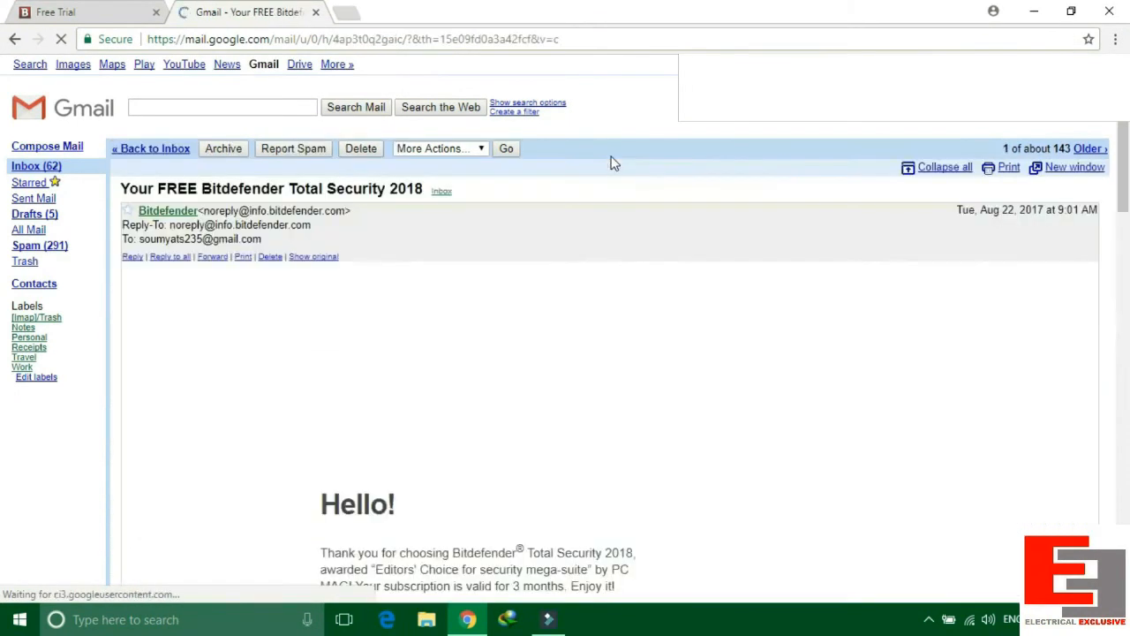
scroll("down", 3)
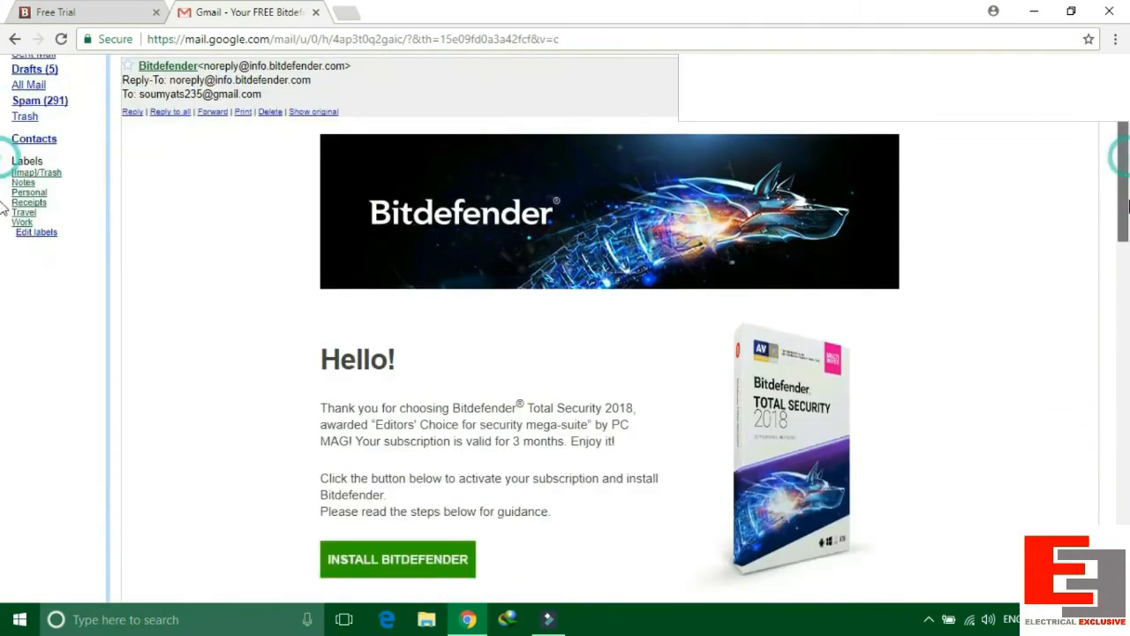
scroll("down", 3)
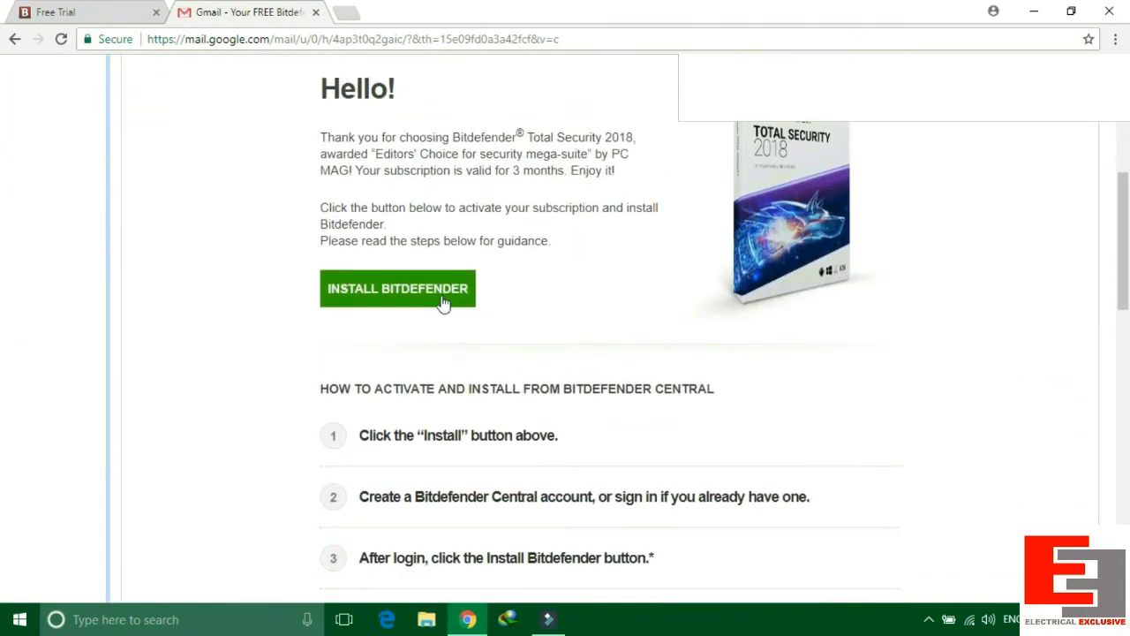
left_click(397, 288)
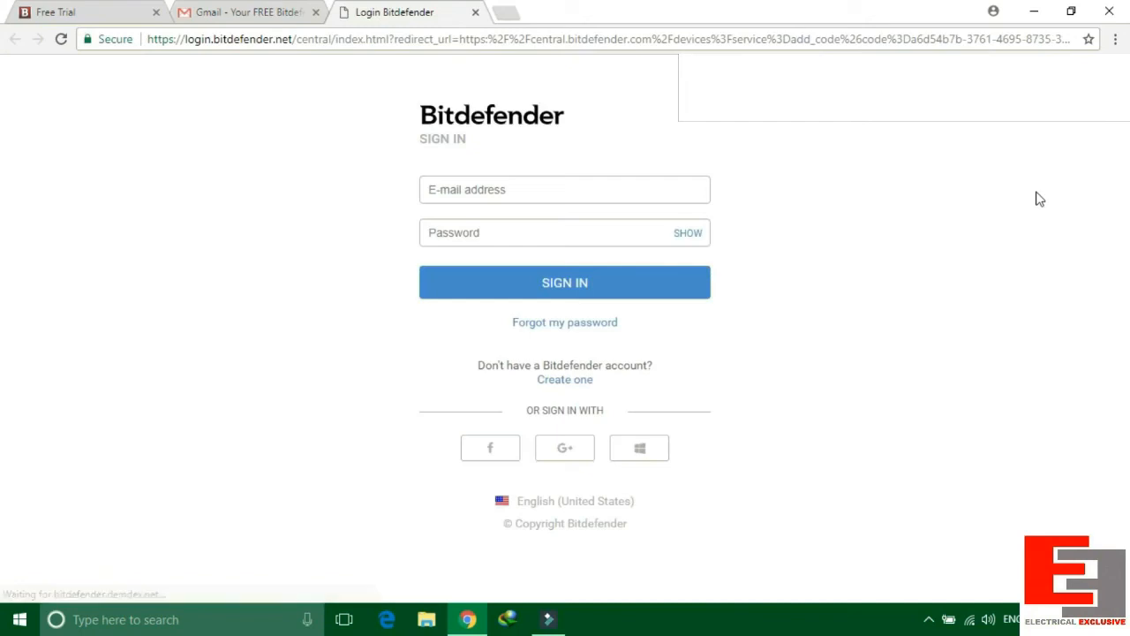
mouse_move(714, 237)
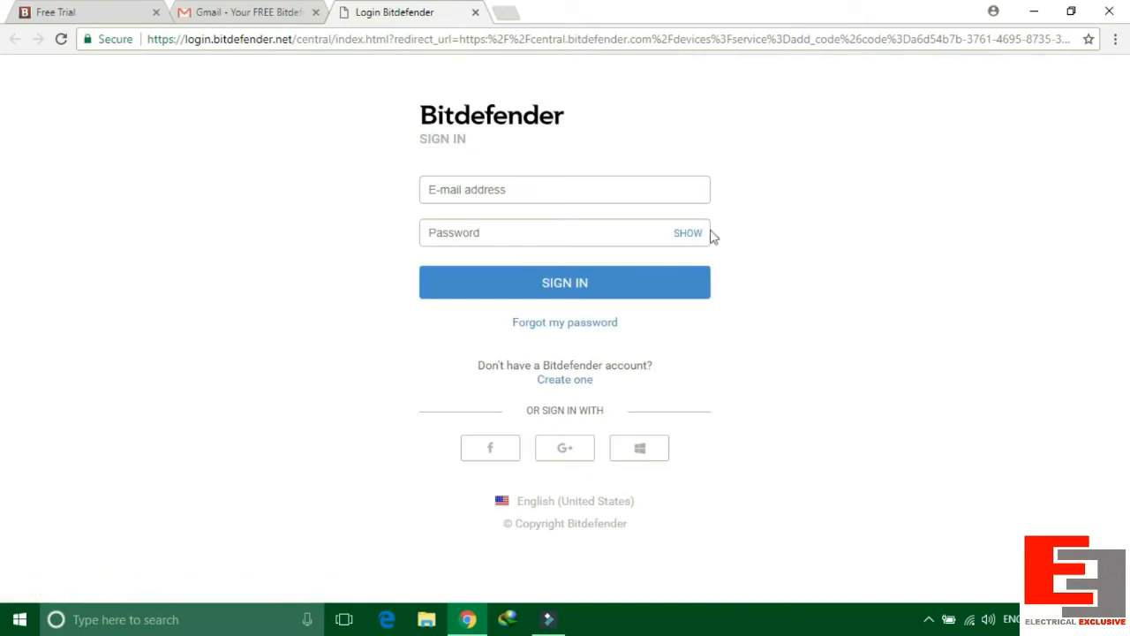
mouse_move(450, 336)
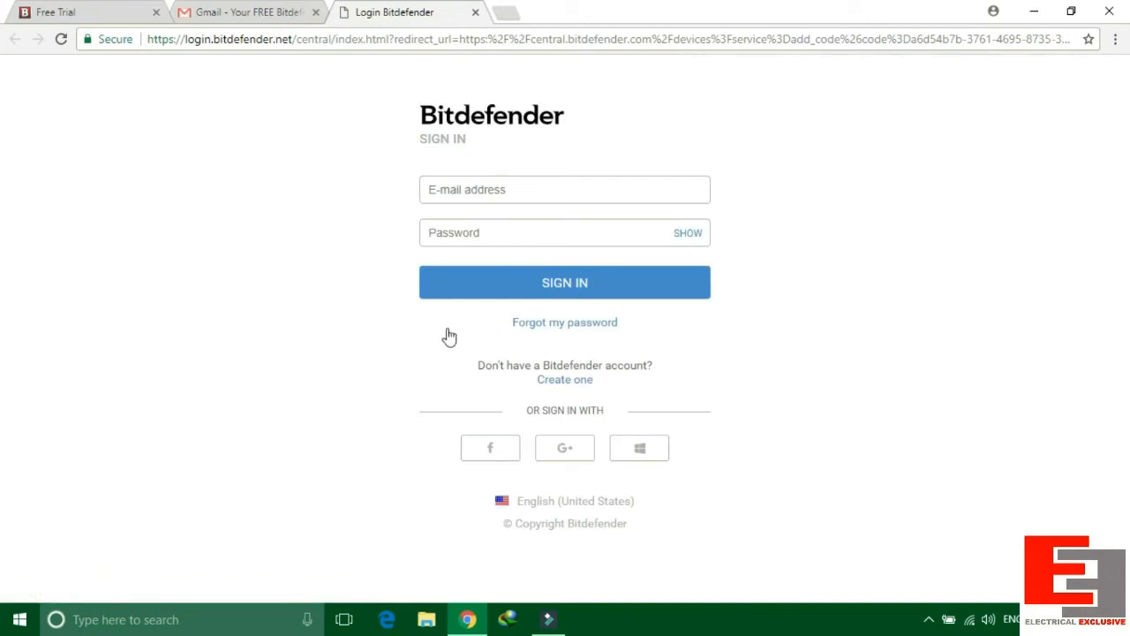
mouse_move(467, 369)
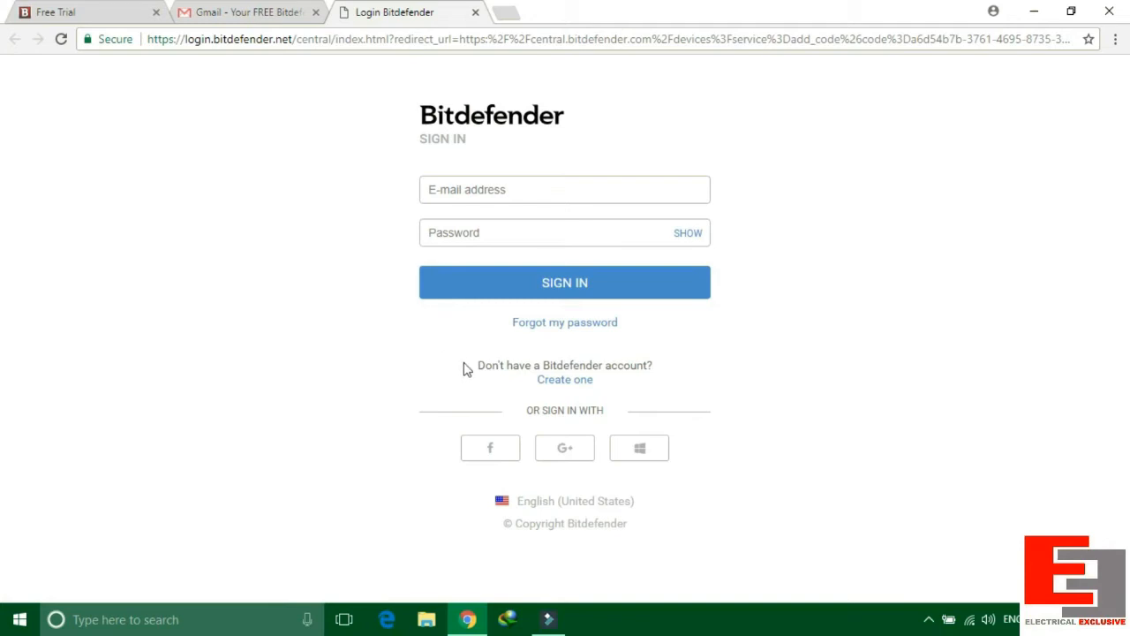
mouse_move(563, 389)
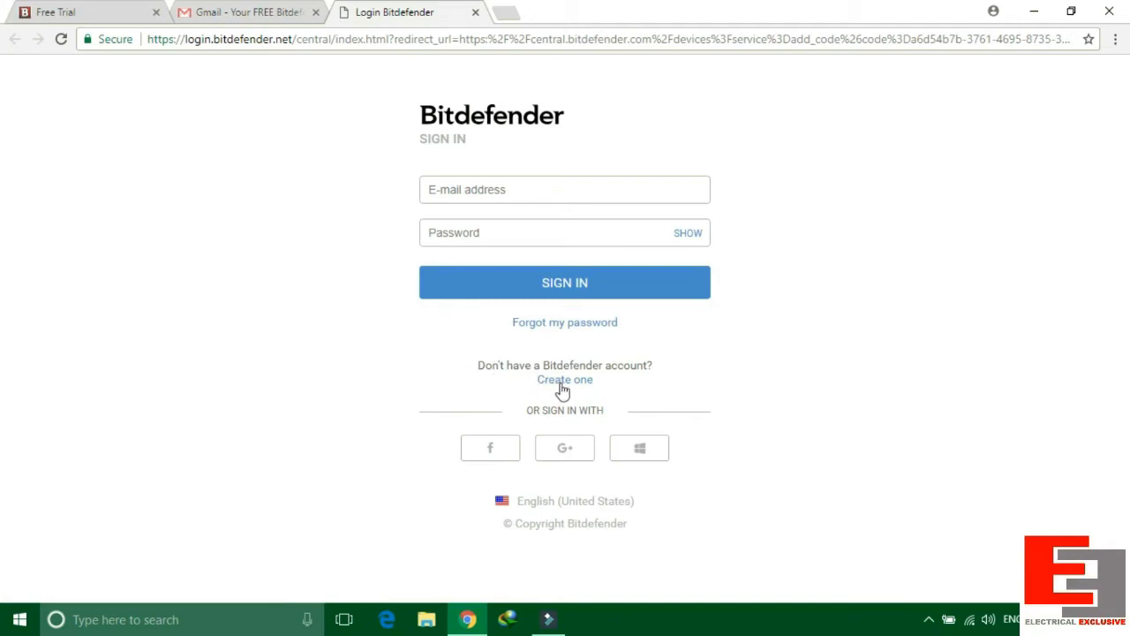
Follow the 'Create one' link to open the Bitdefender account-creation form
left_click(564, 379)
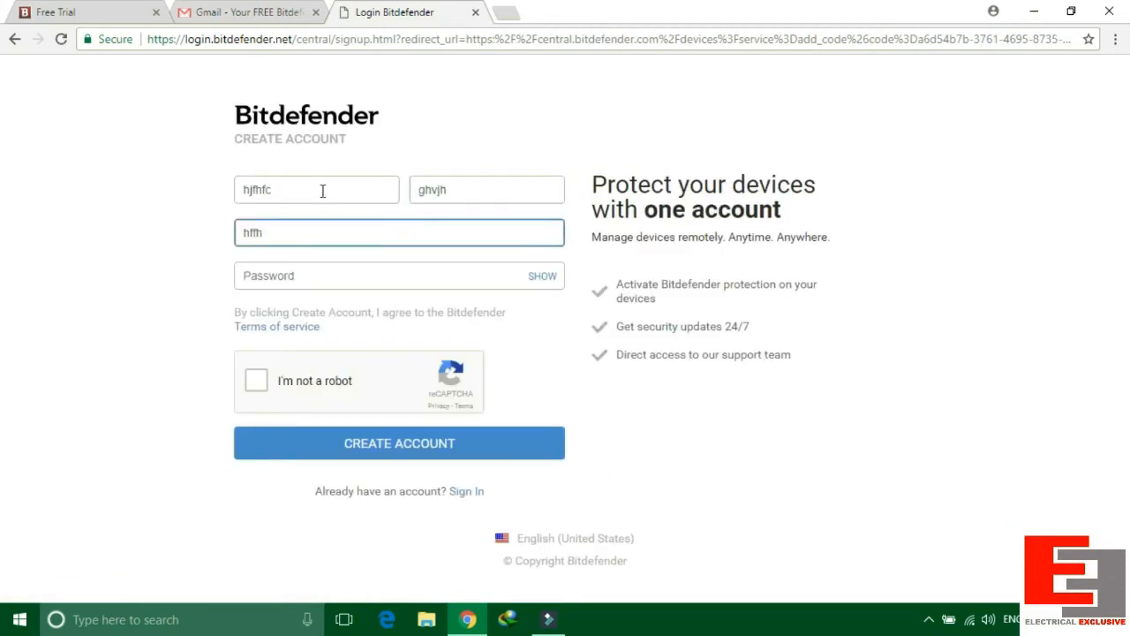
Abandon the account form and sign in to Bitdefender Central with the existing Gmail account
type("@gmail.comm")
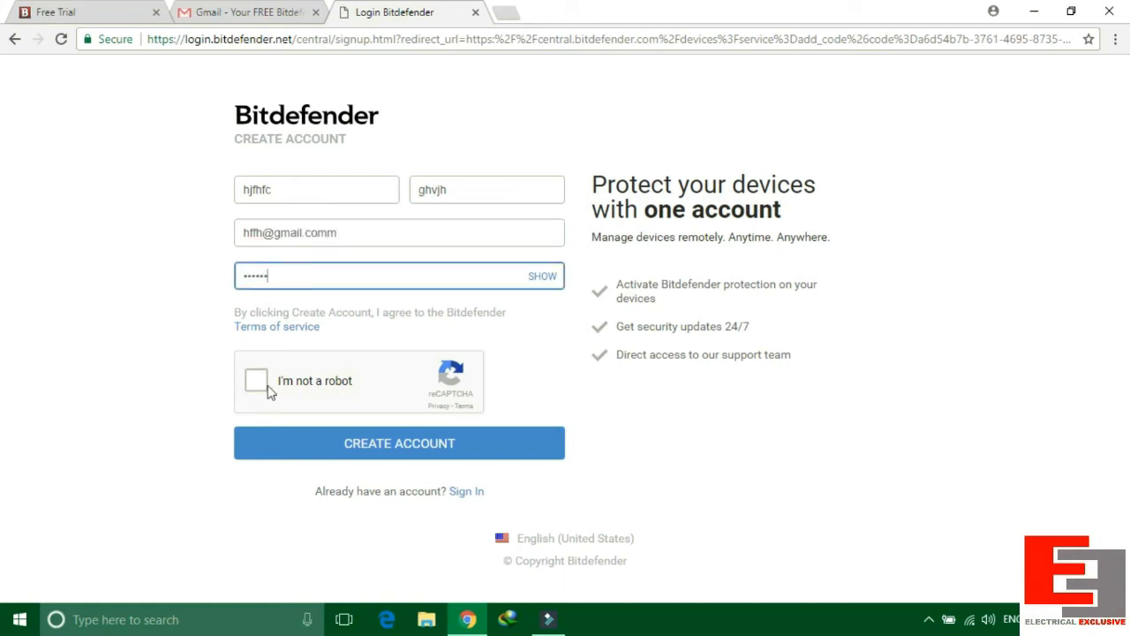
left_click(257, 380)
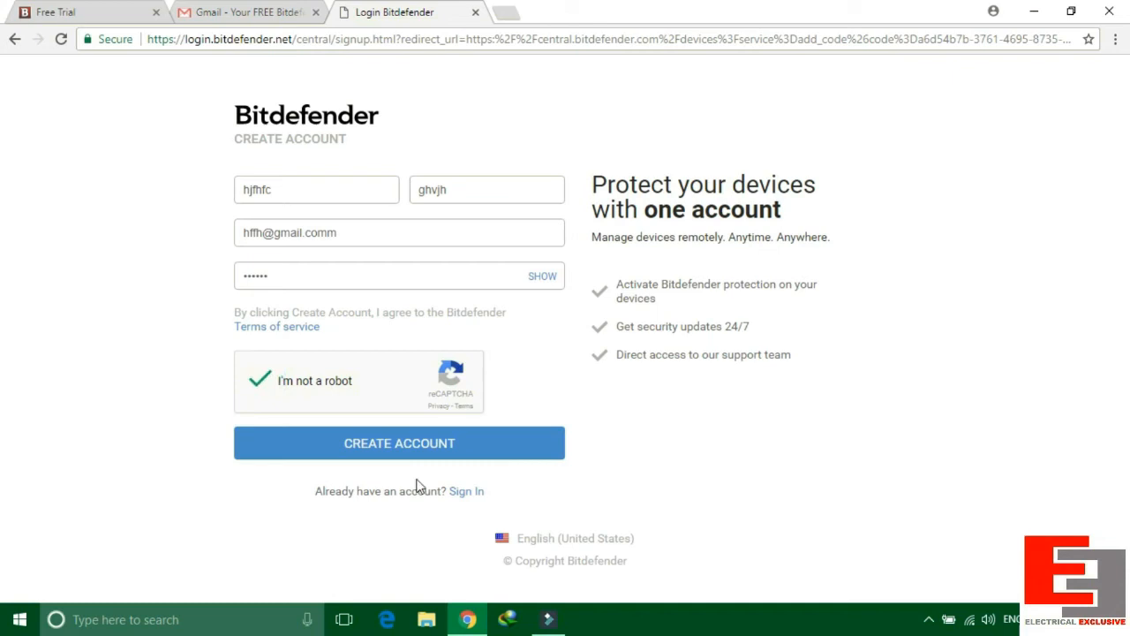
mouse_move(467, 491)
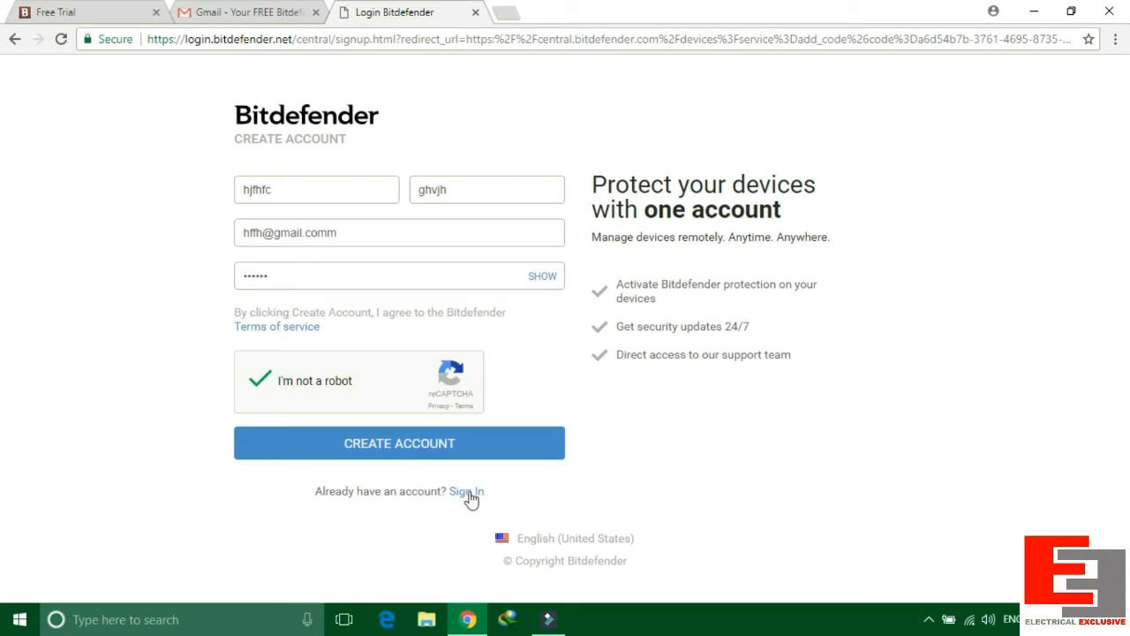
left_click(466, 491)
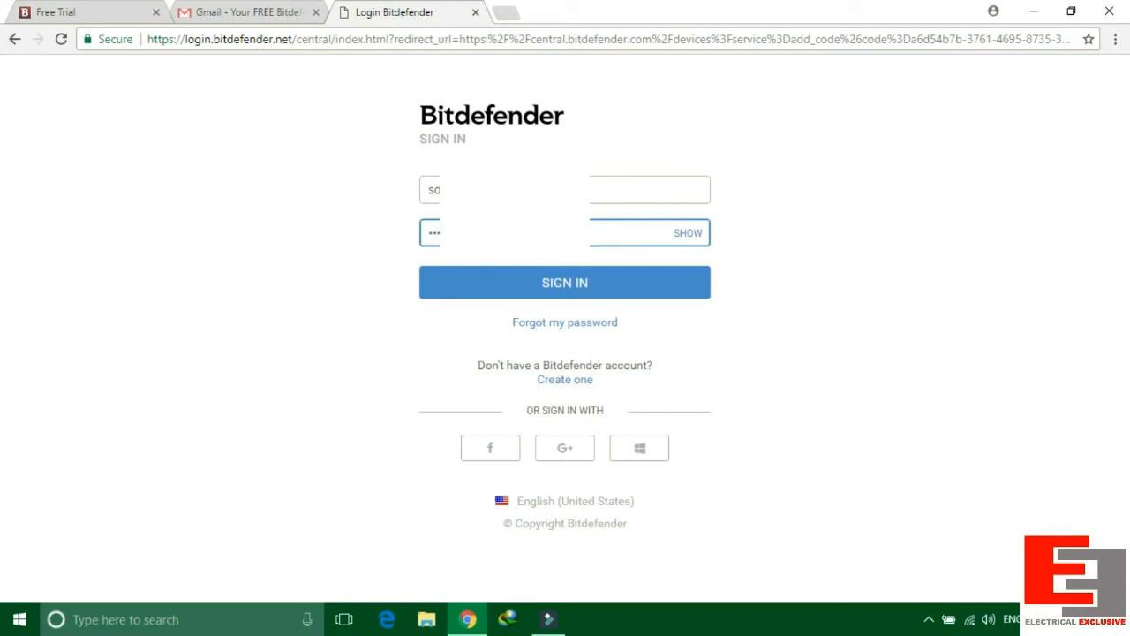
left_click(564, 282)
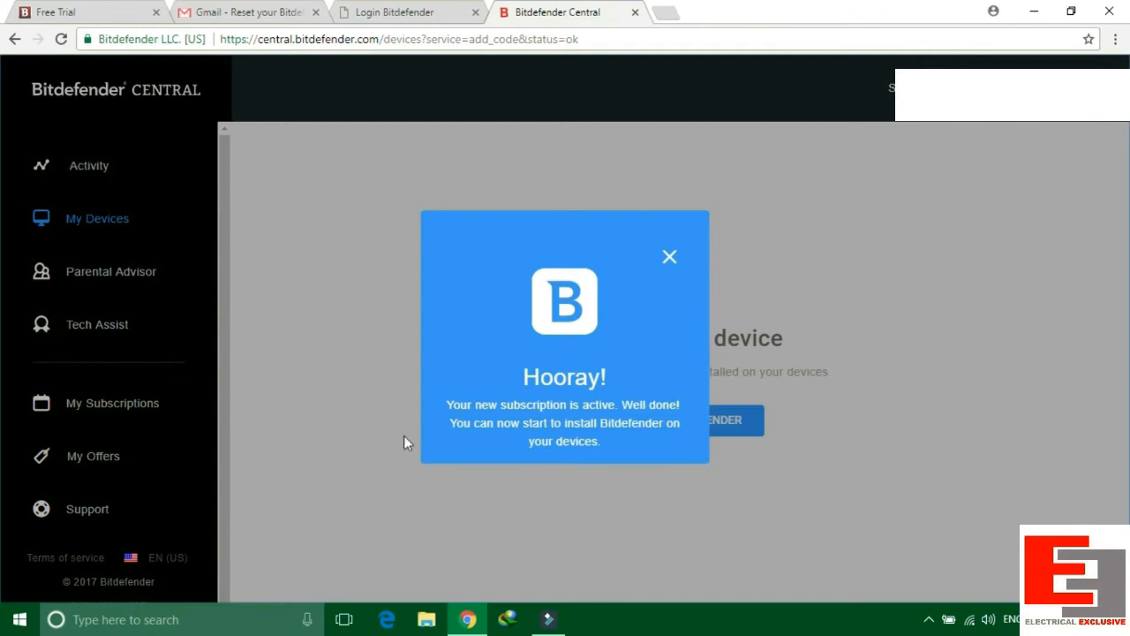
Dismiss the Hooray popup, view Total Security's four 90-day components, then open My Devices
left_click(670, 256)
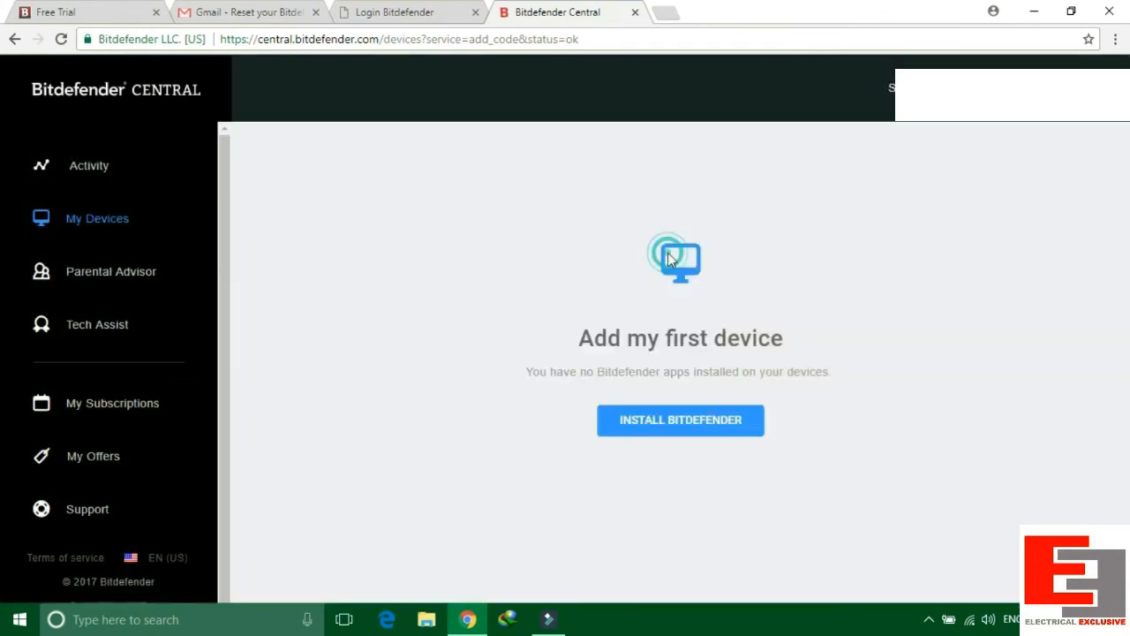
left_click(112, 403)
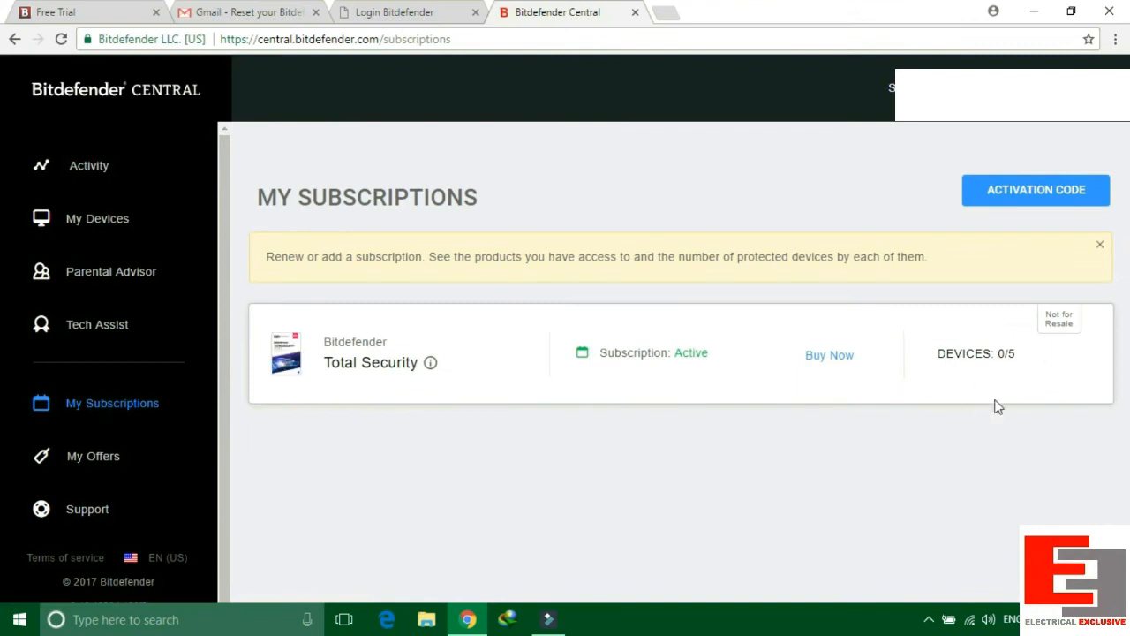
mouse_move(430, 363)
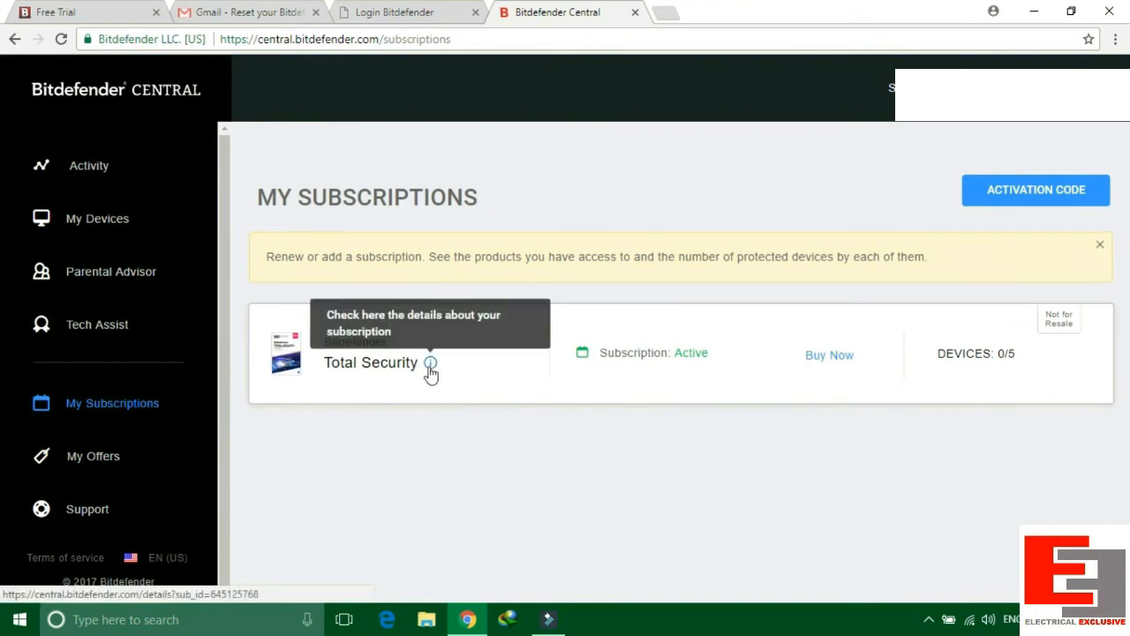
left_click(430, 364)
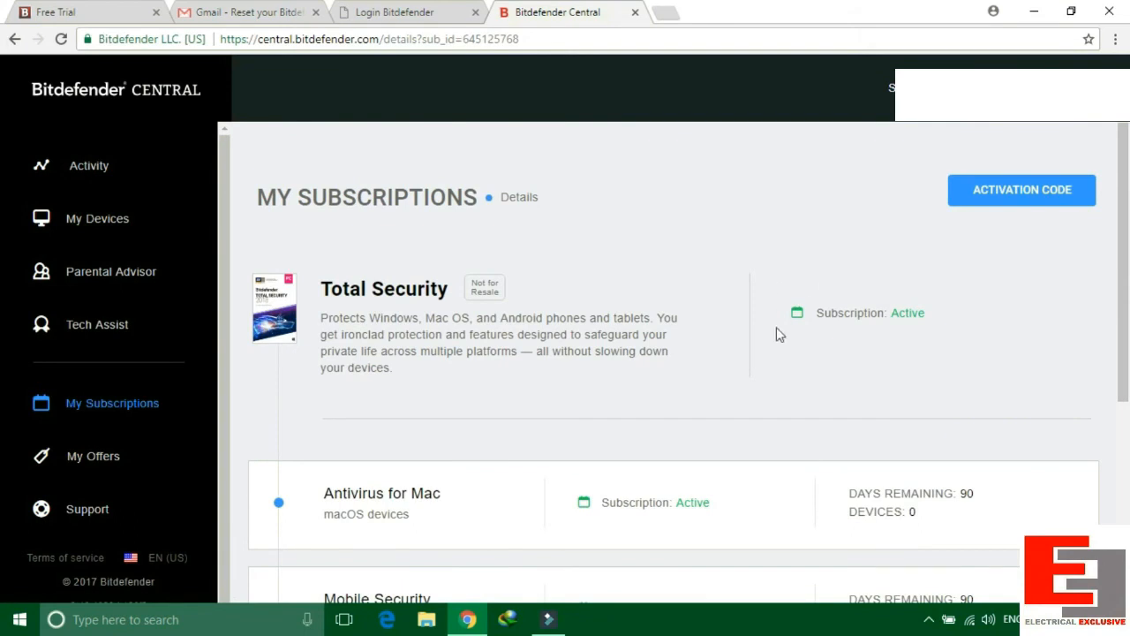
scroll("down", 3)
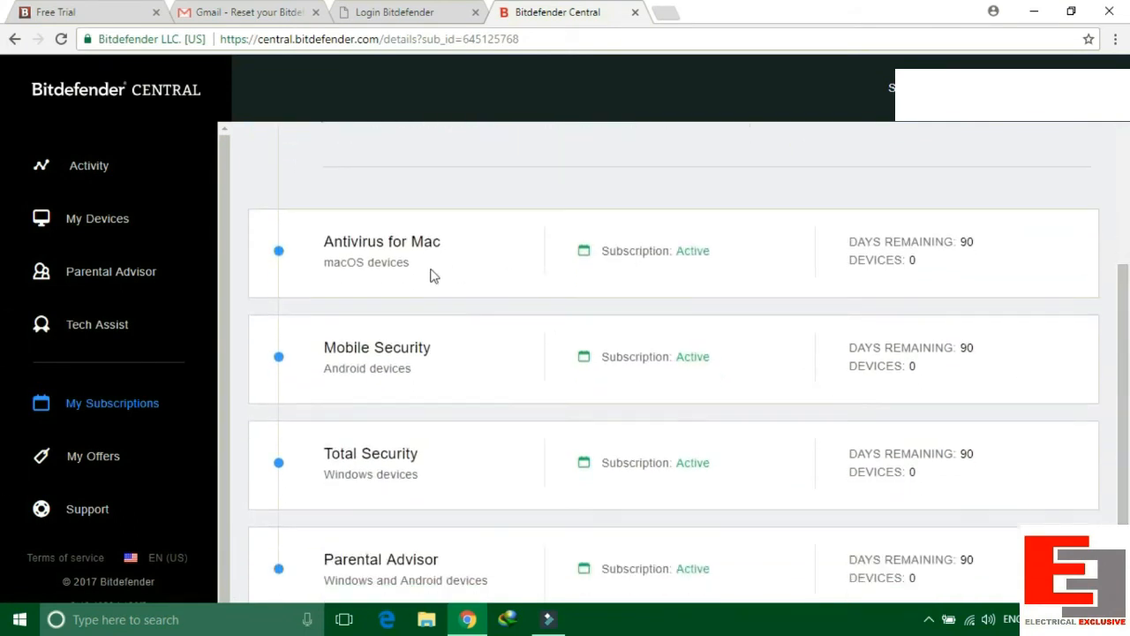
mouse_move(1107, 376)
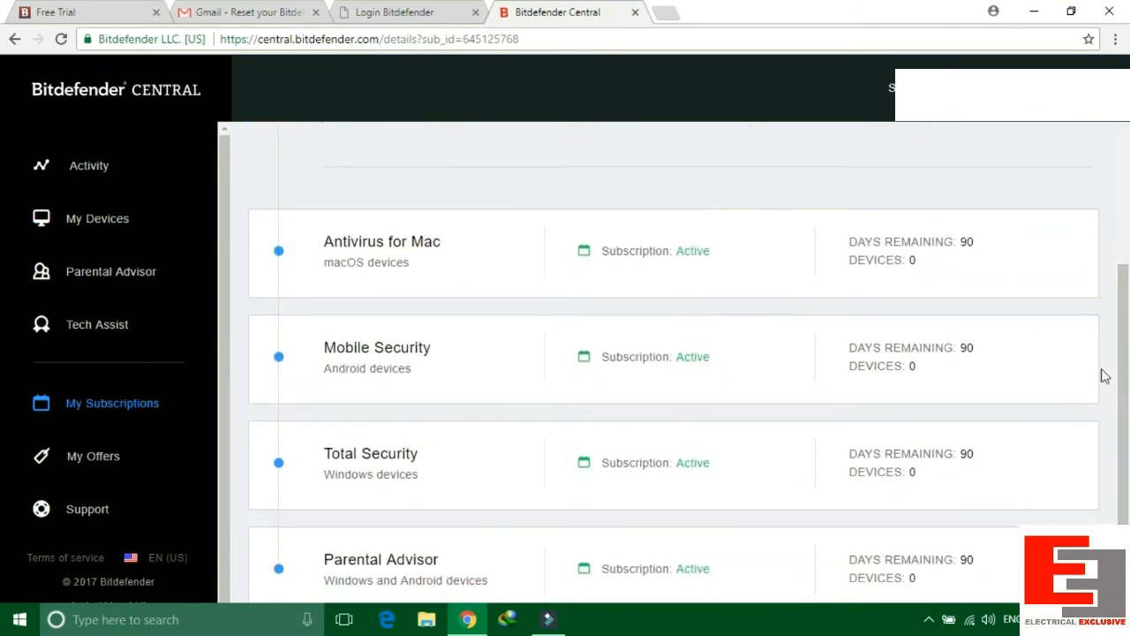
scroll("down", 3)
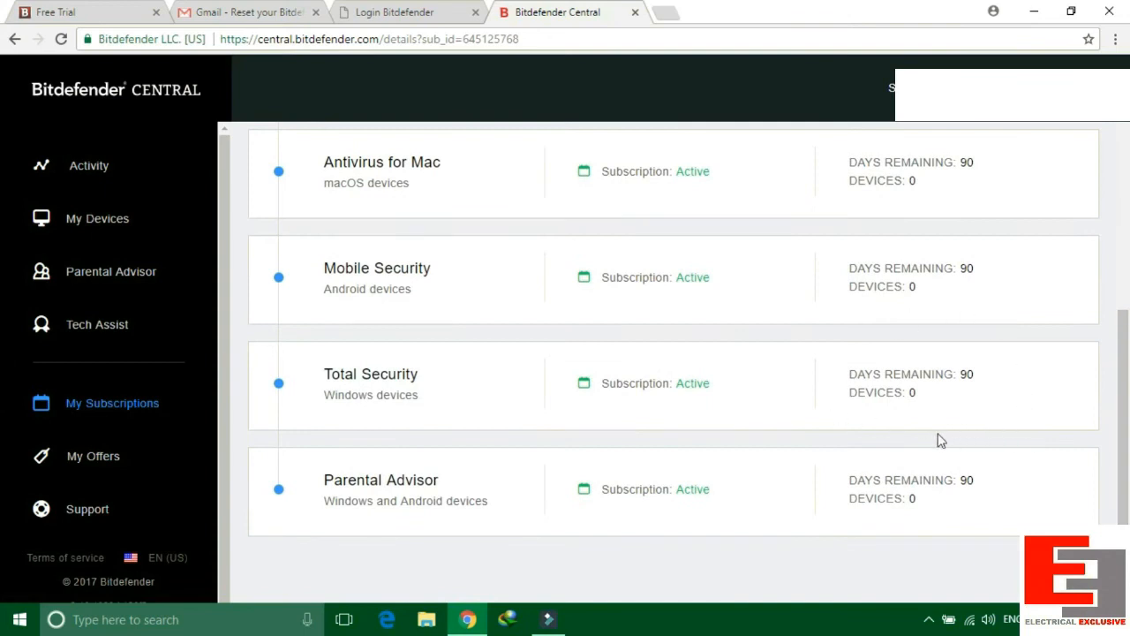
scroll("up", 3)
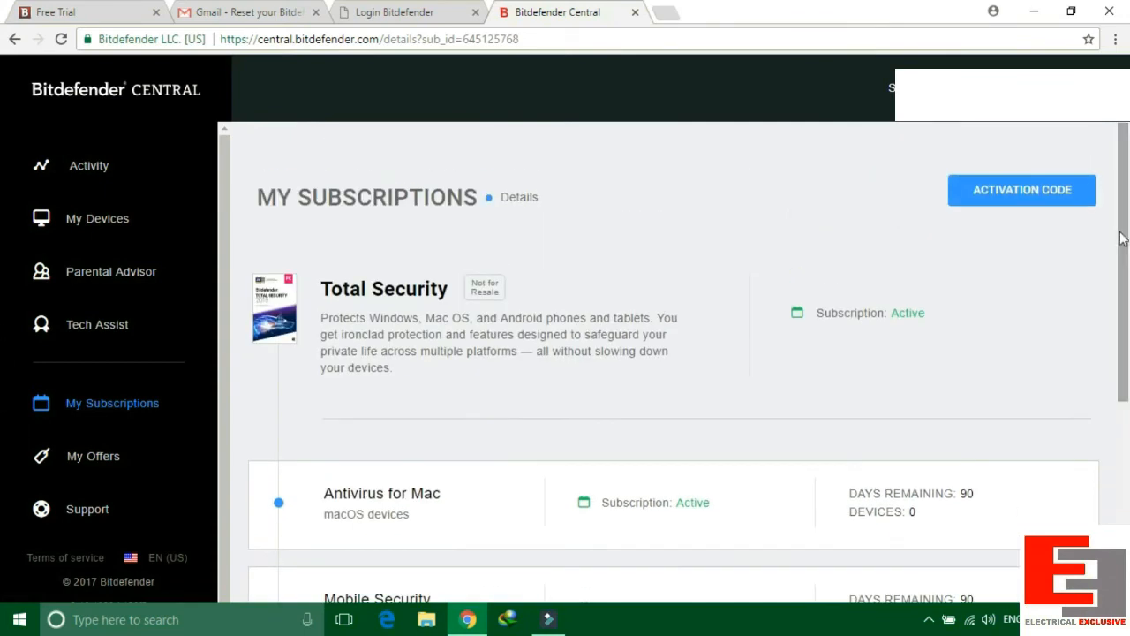
mouse_move(592, 404)
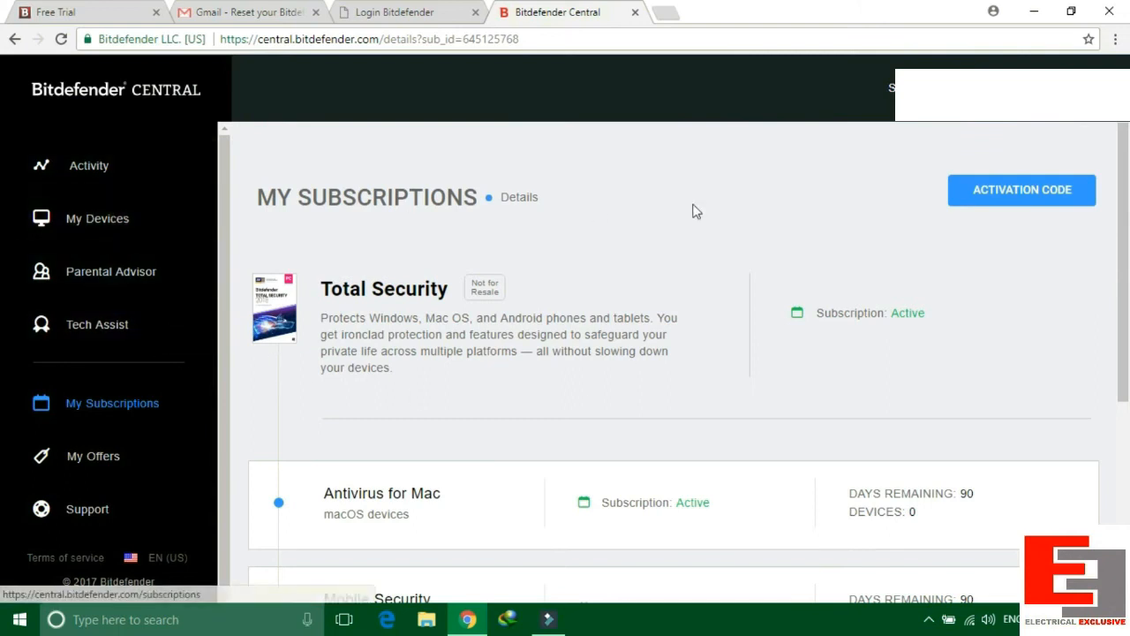
left_click(97, 218)
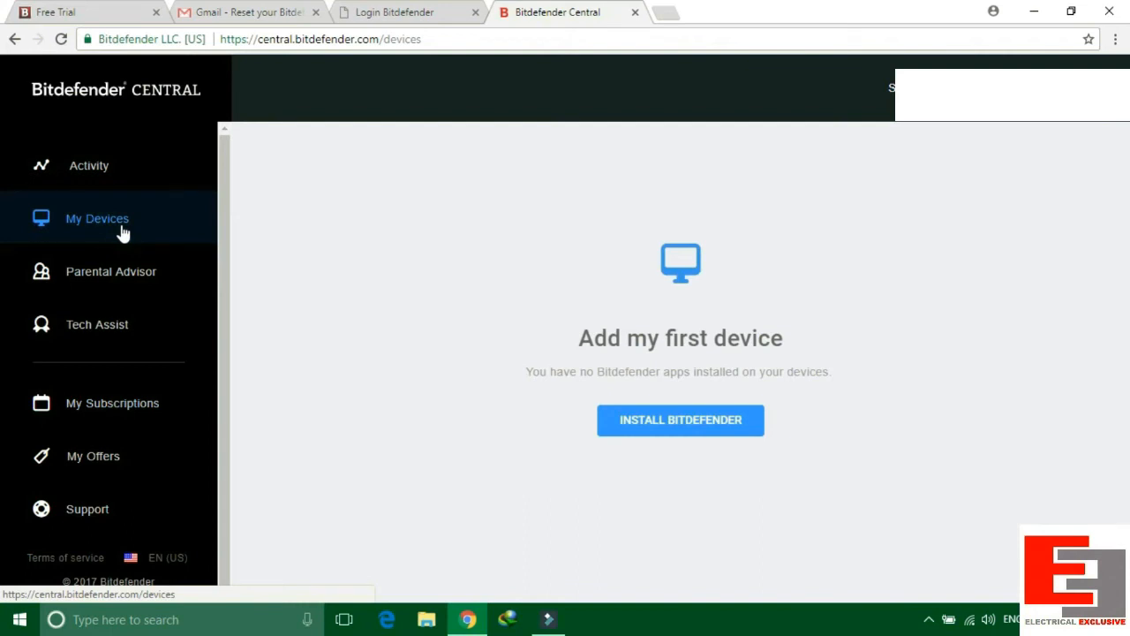
mouse_move(680, 419)
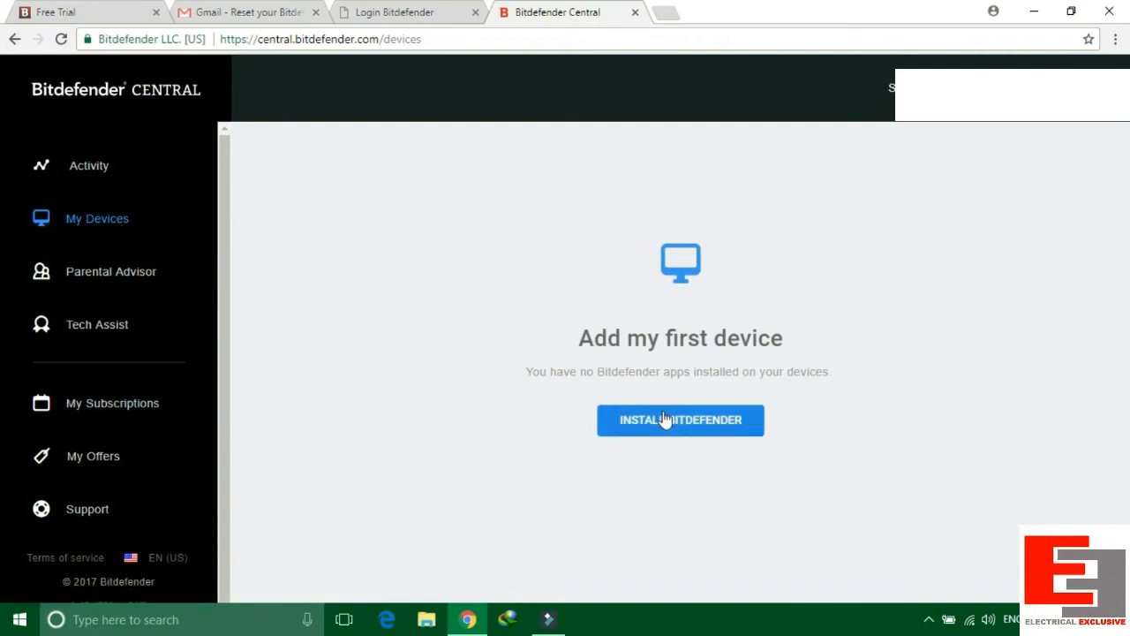
Download the Windows Bitdefender installer from My Devices and acknowledge the download notice
left_click(680, 419)
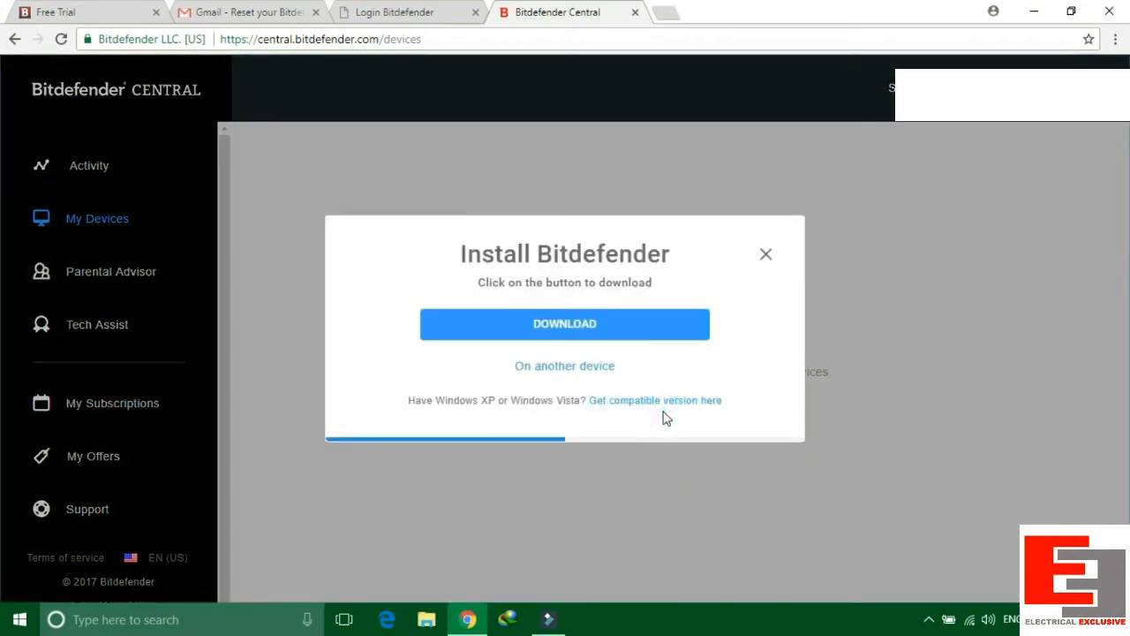
mouse_move(564, 323)
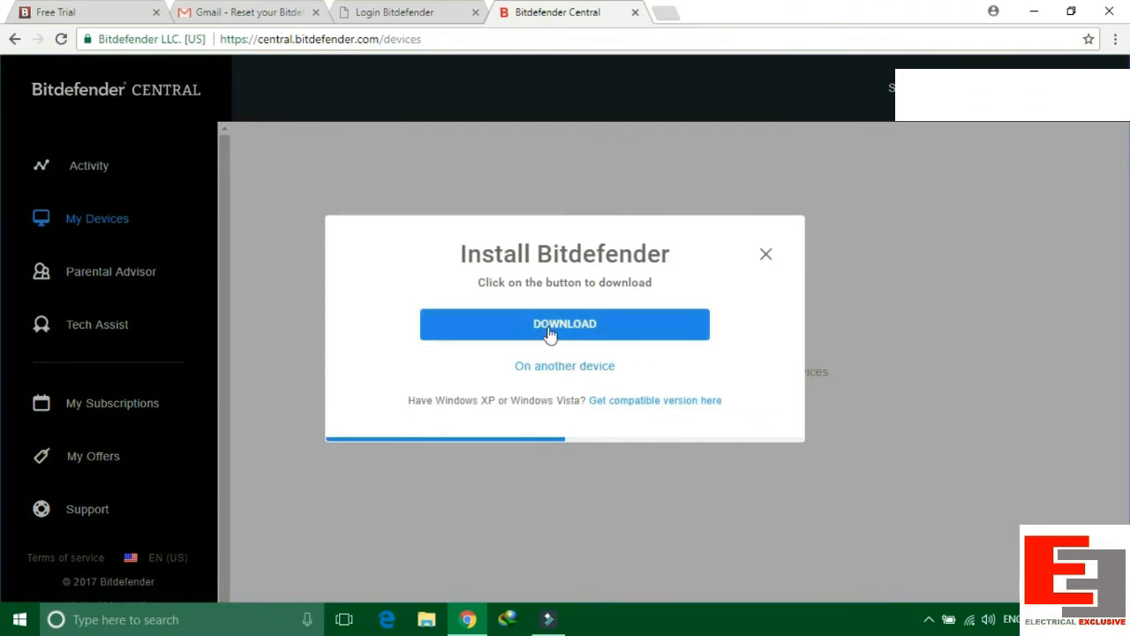
left_click(564, 323)
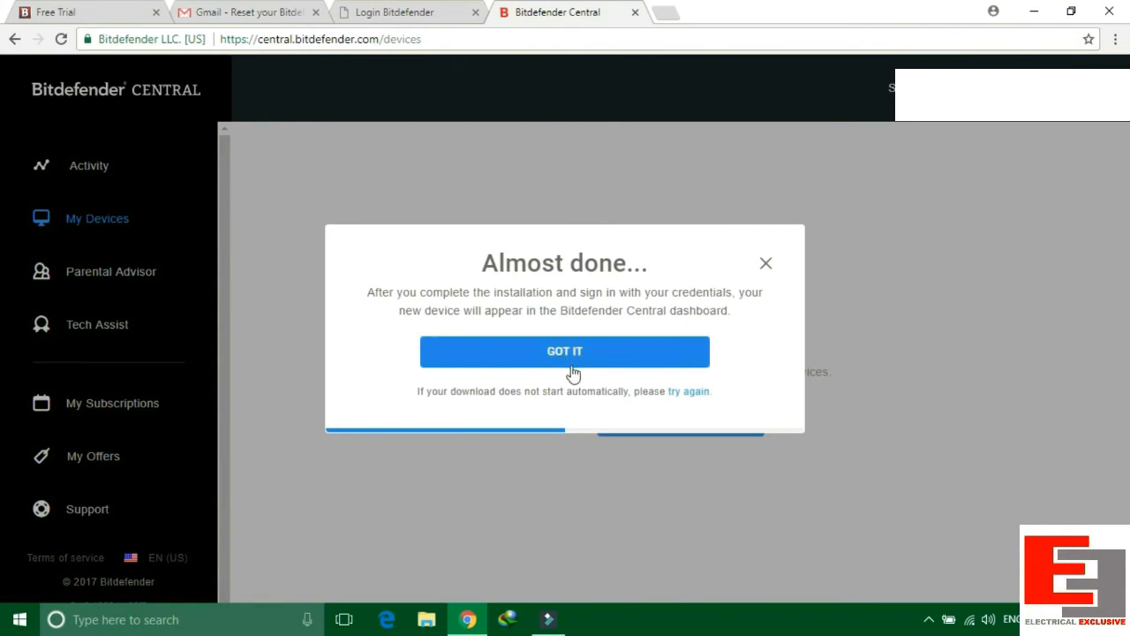
left_click(564, 350)
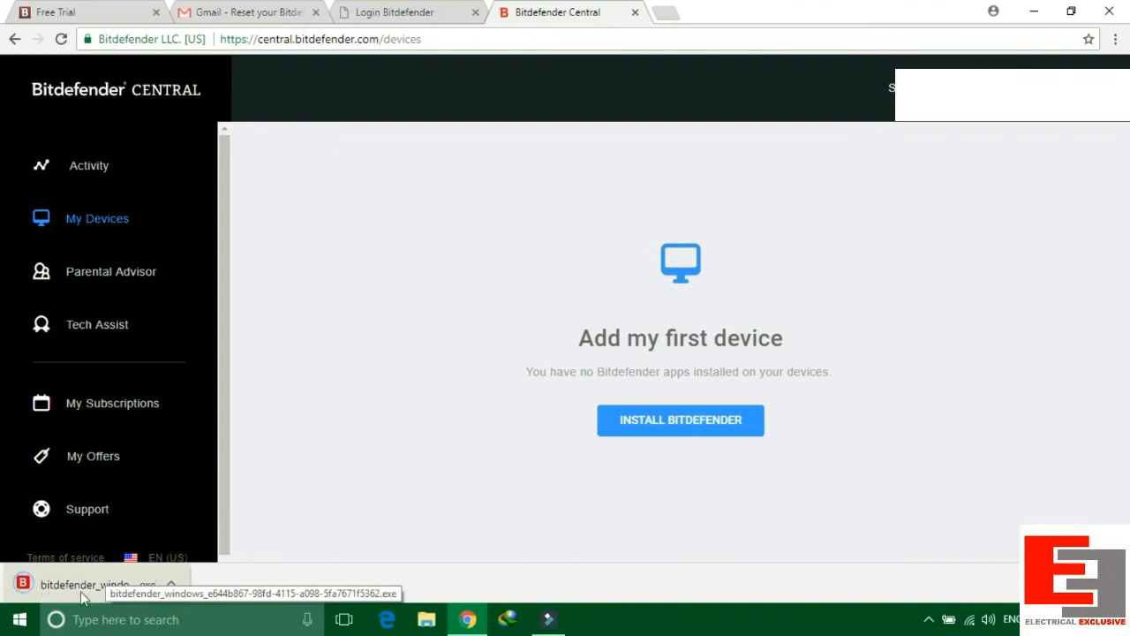
left_click(83, 584)
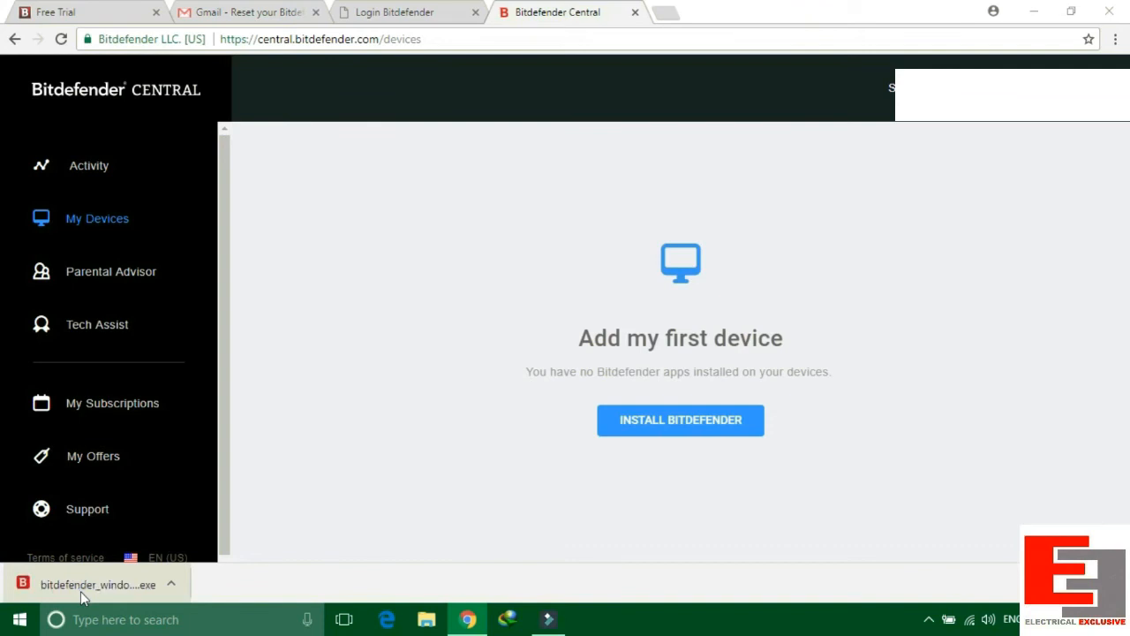
Run the bitdefender_windows .exe and allow it past the Windows unverified-app warning
left_click(97, 583)
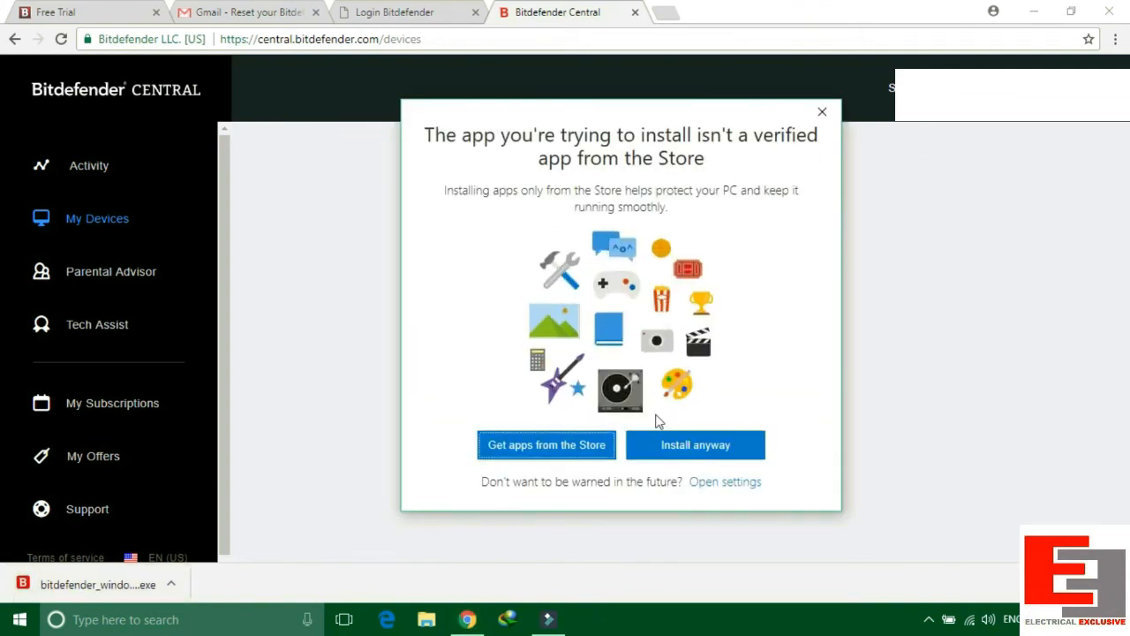
mouse_move(694, 444)
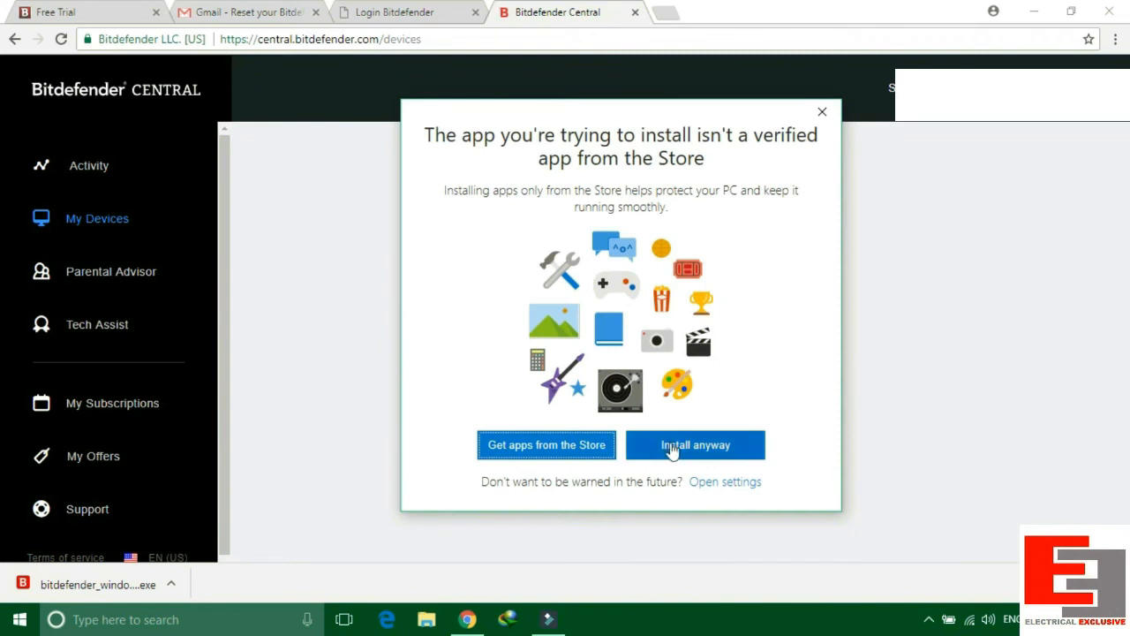
left_click(695, 444)
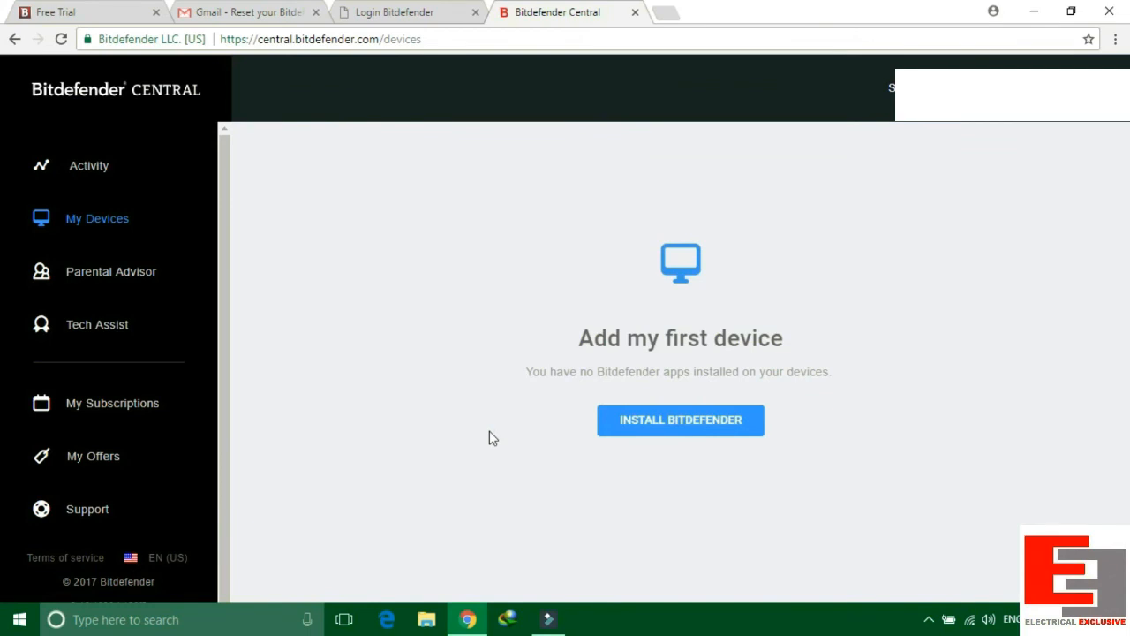
Run the Bitdefender Security installer to completion on this PC, then launch Bitdefender
left_click(680, 419)
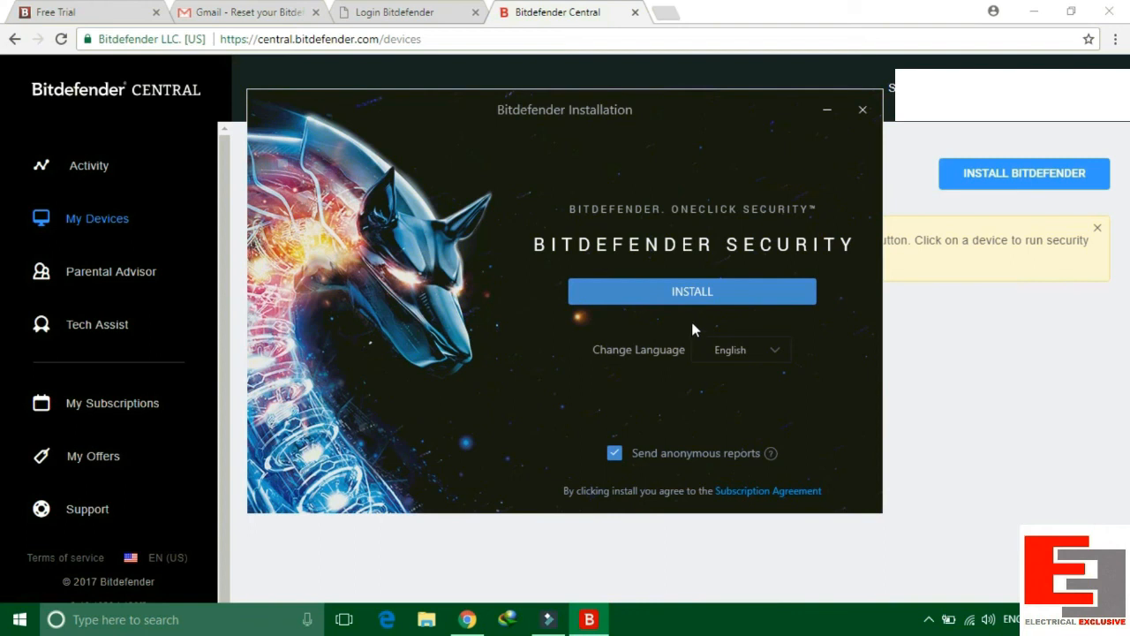
mouse_move(691, 307)
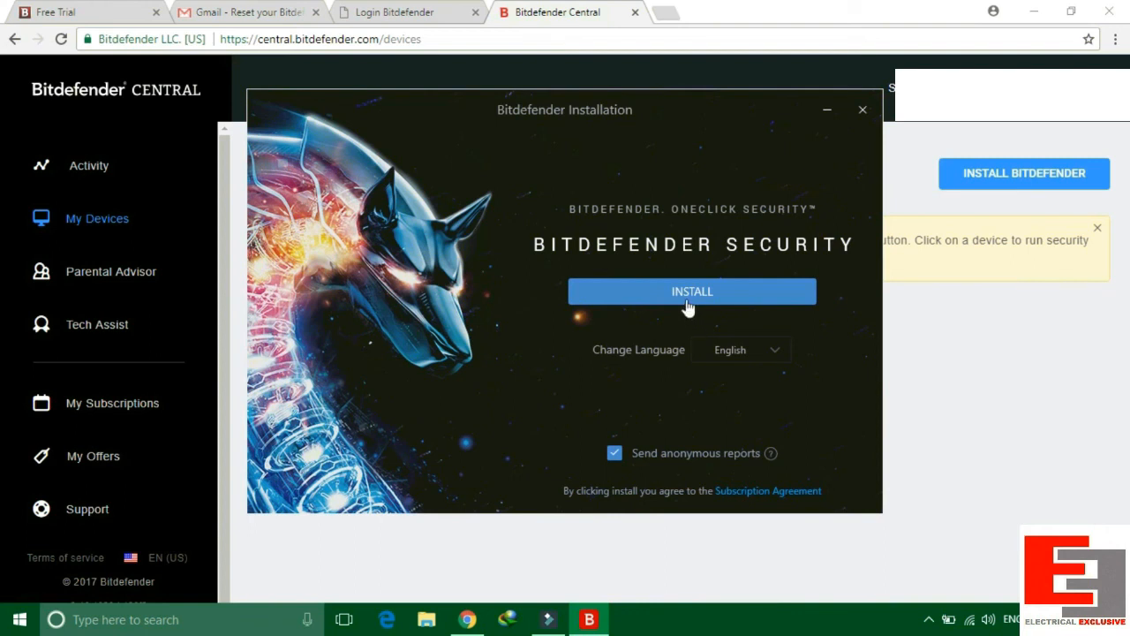
left_click(692, 291)
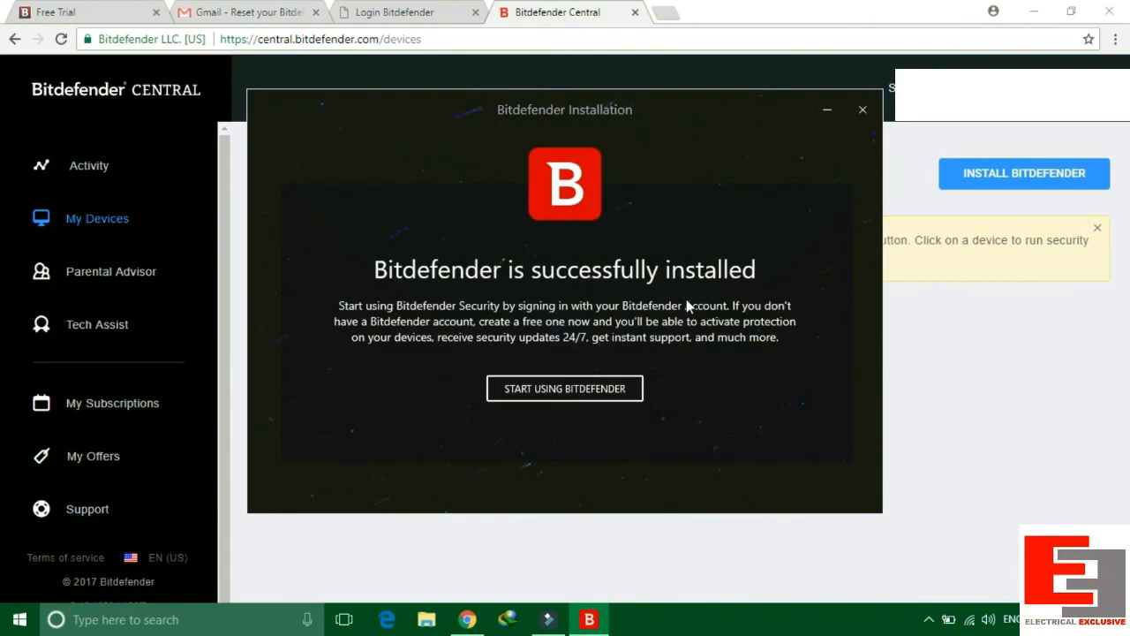
mouse_move(564, 388)
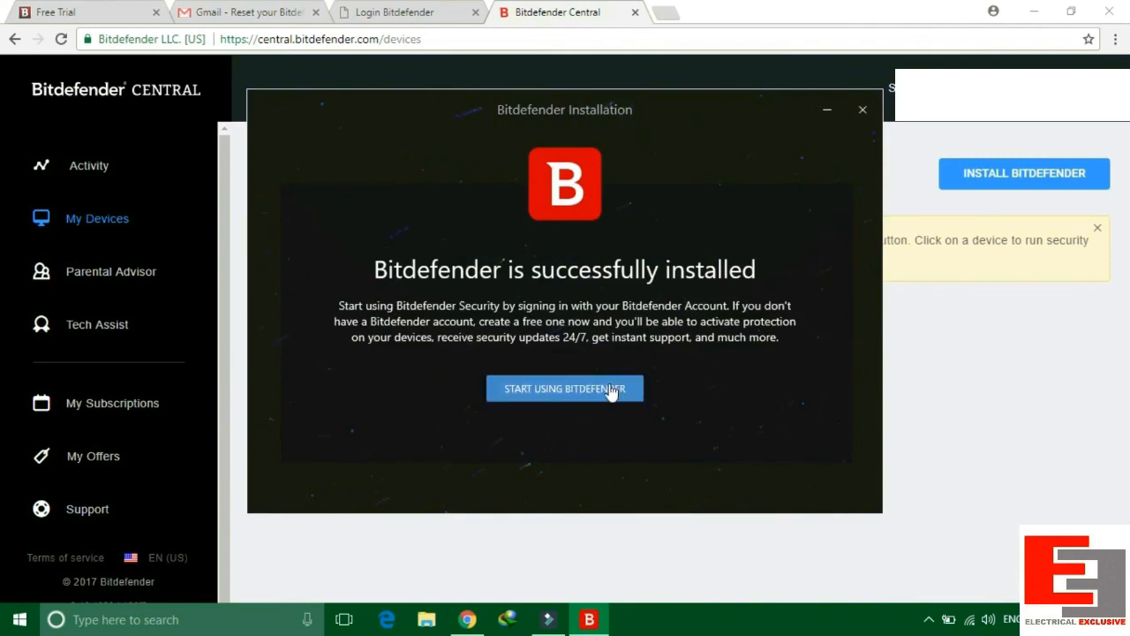
left_click(564, 388)
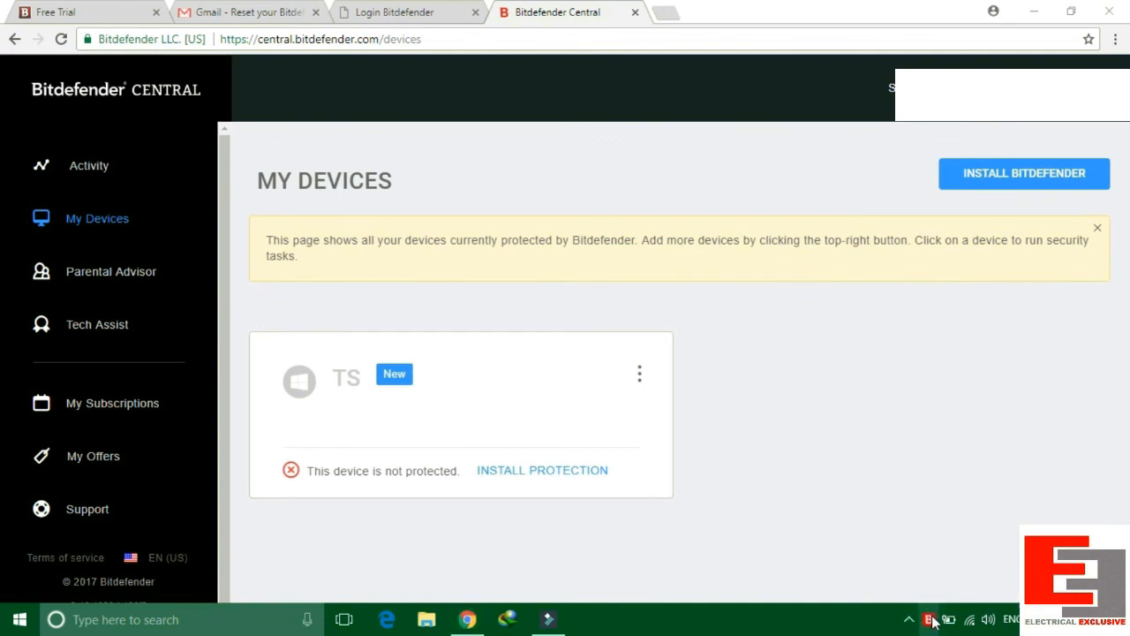
mouse_move(901, 371)
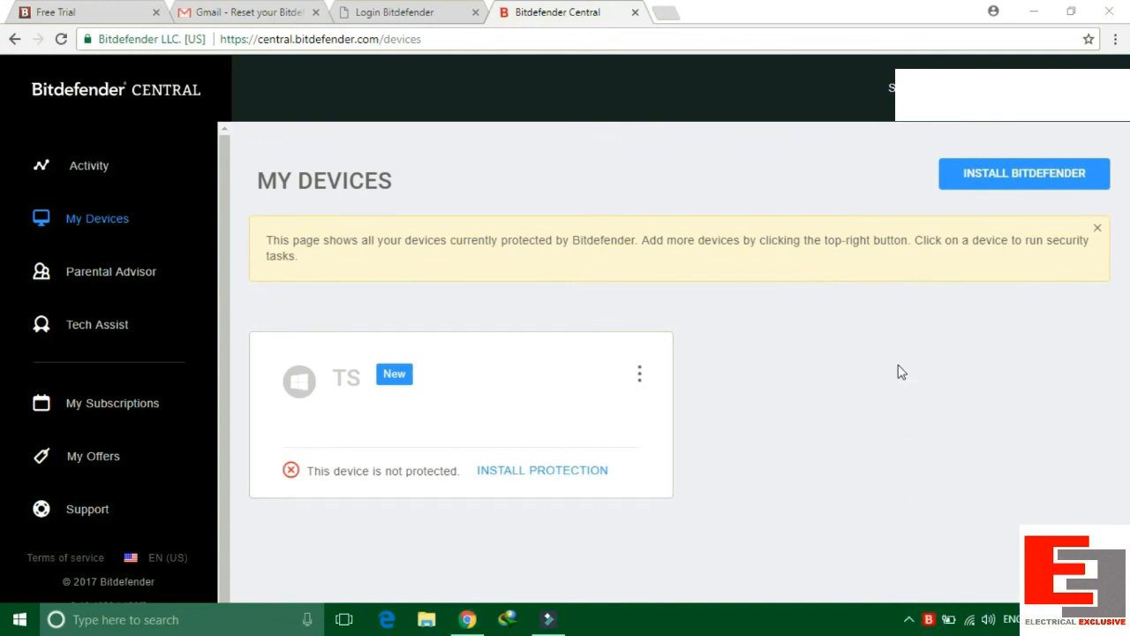
mouse_move(1034, 12)
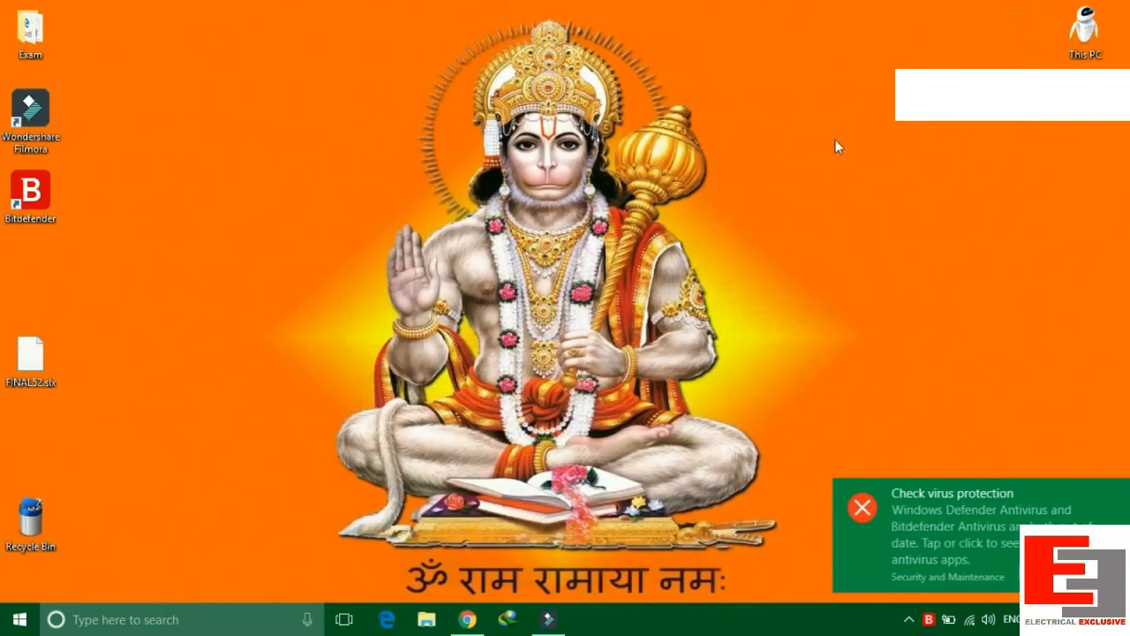
mouse_move(804, 527)
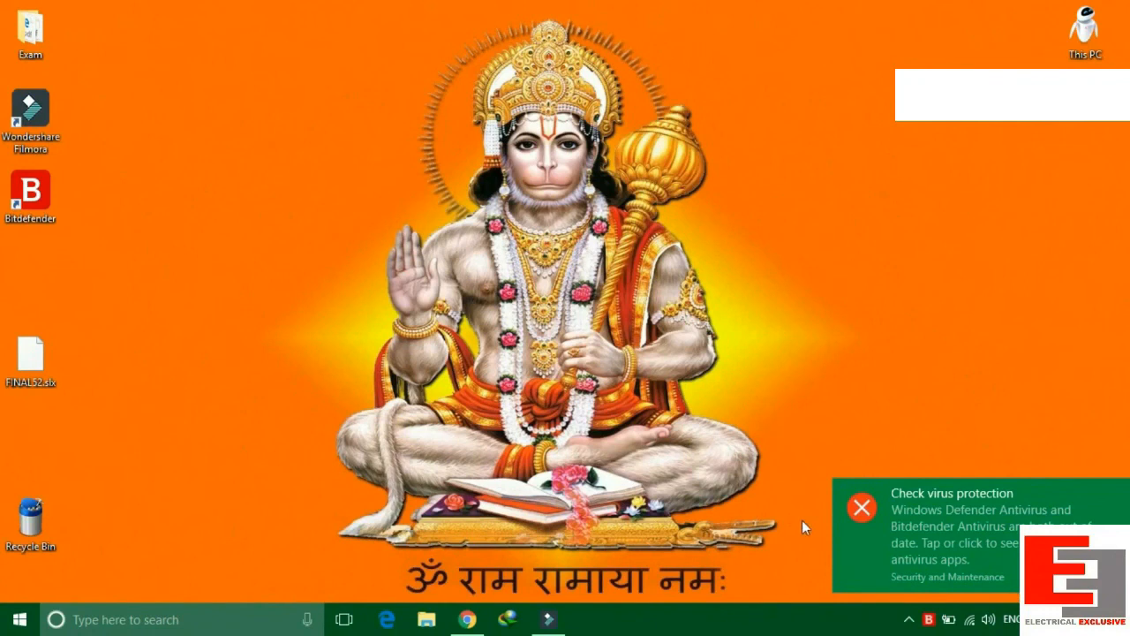